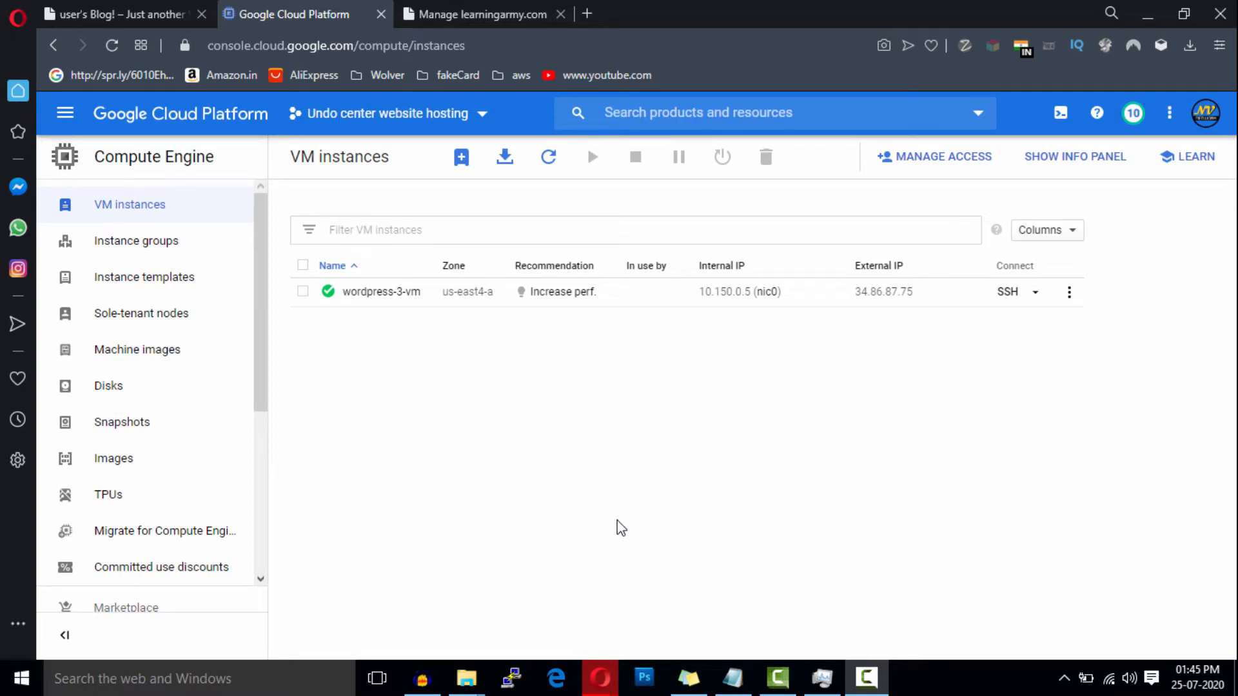
{"action": "mouse_move", "coordinate": [401, 396]}
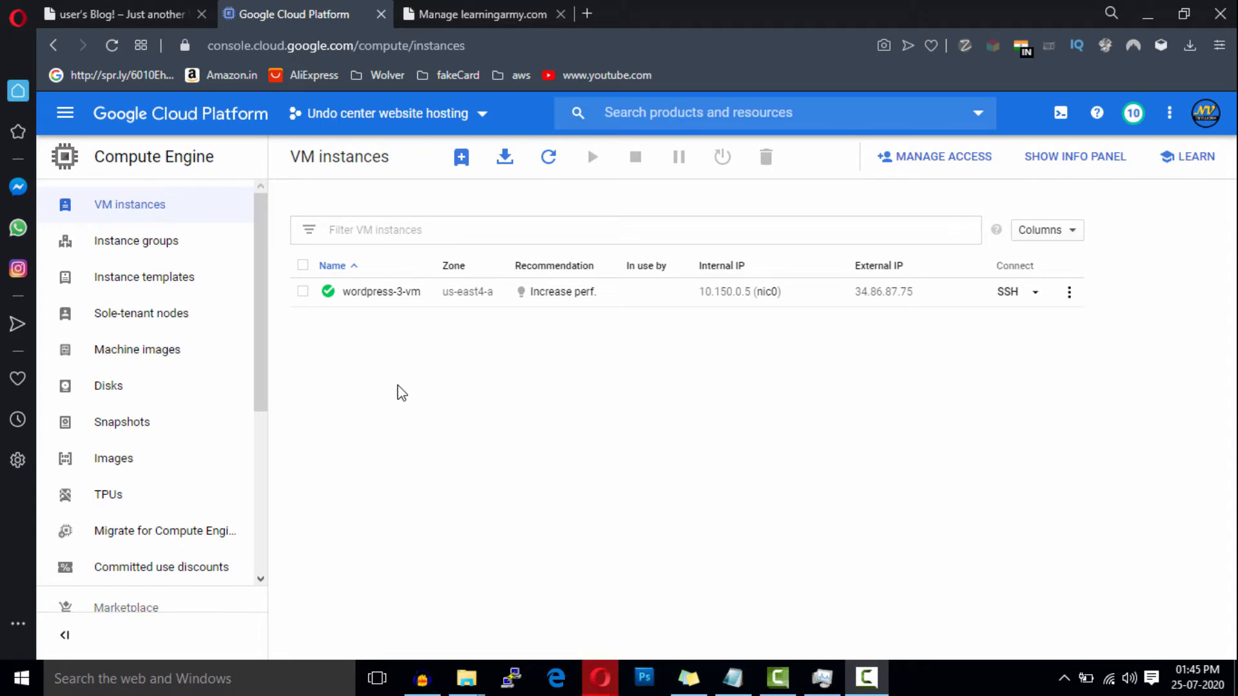
{"action": "mouse_move", "coordinate": [372, 351]}
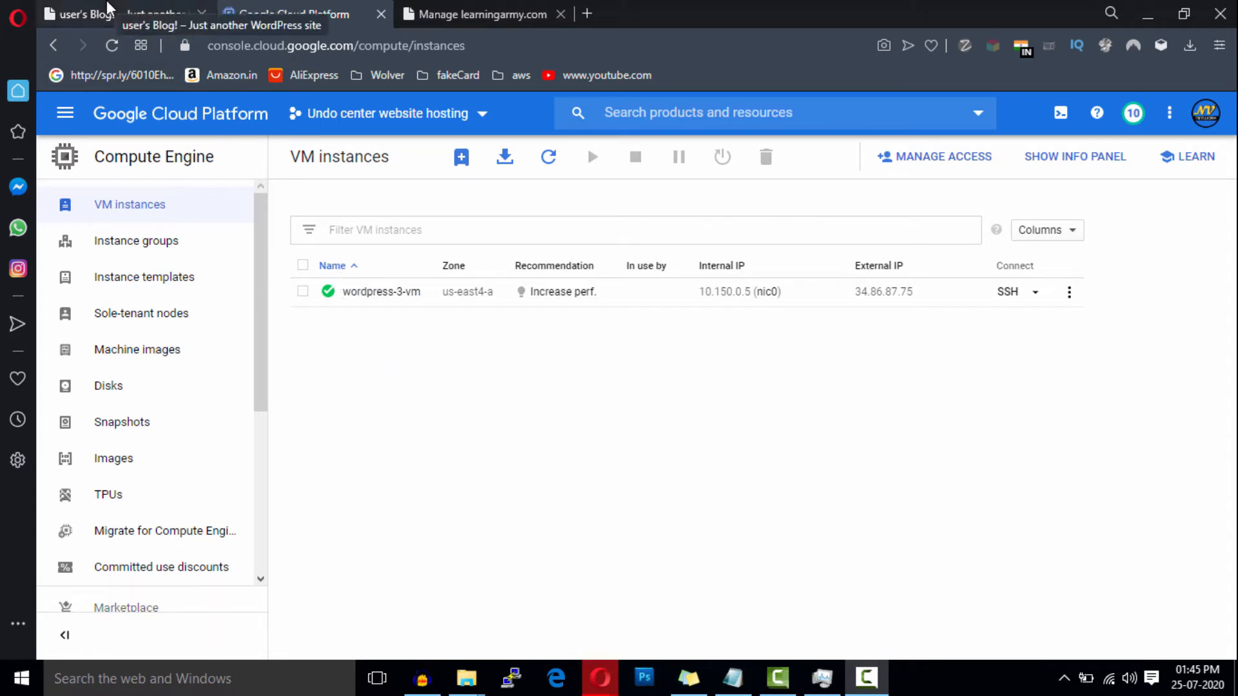
Check the learningarmy.com blog tab, then load cloudflare.com in a new tab
{"action": "left_click", "coordinate": [83, 14]}
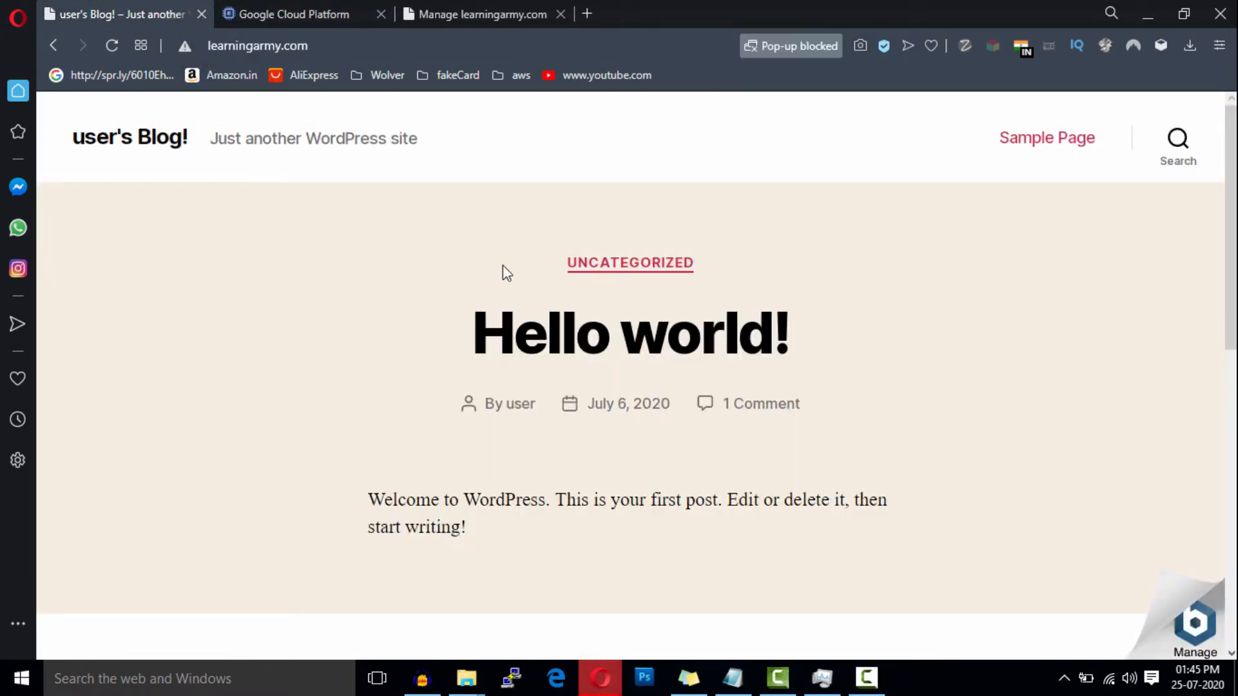
{"action": "mouse_move", "coordinate": [515, 224]}
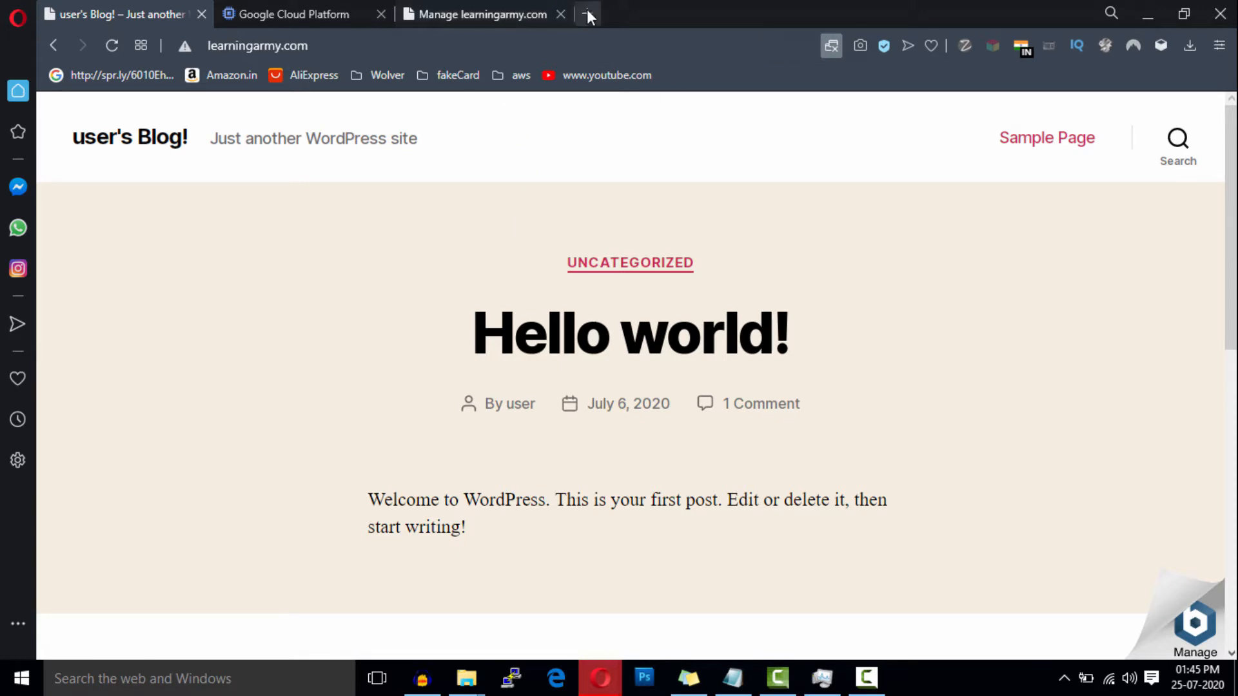
{"action": "type", "text": "cloudflare.com"}
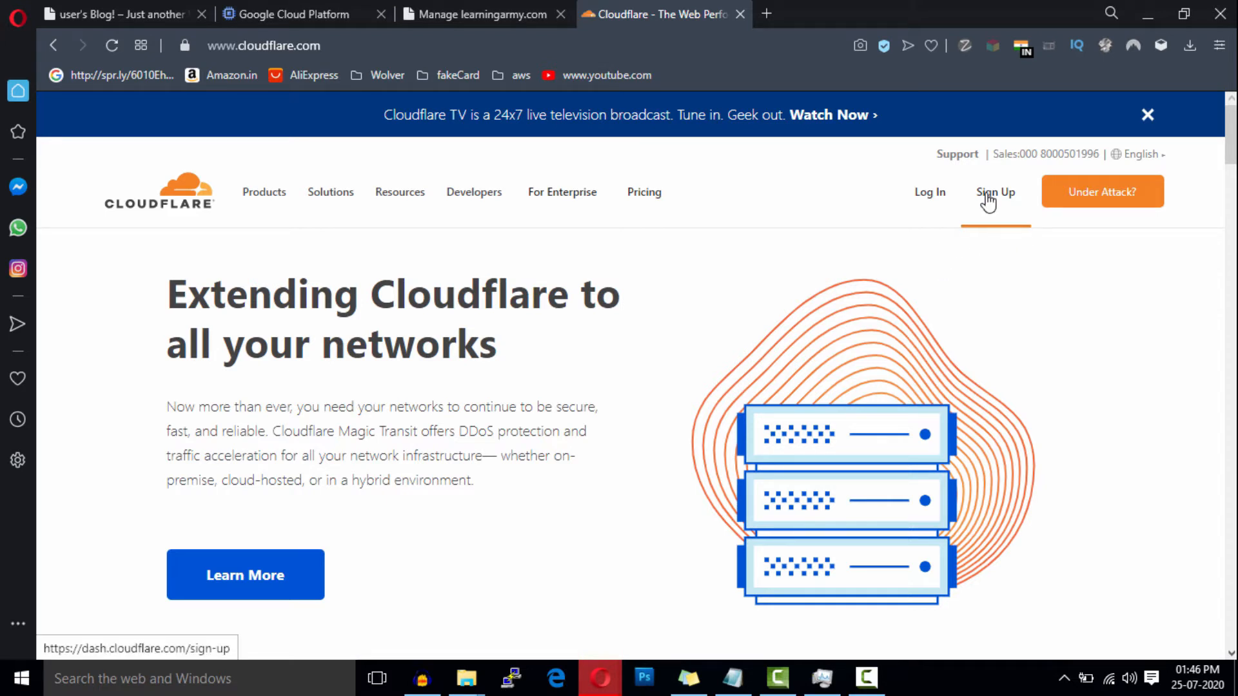
Sign up for a new Cloudflare account with an email and password, reaching the add-site page
{"action": "left_click", "coordinate": [995, 192]}
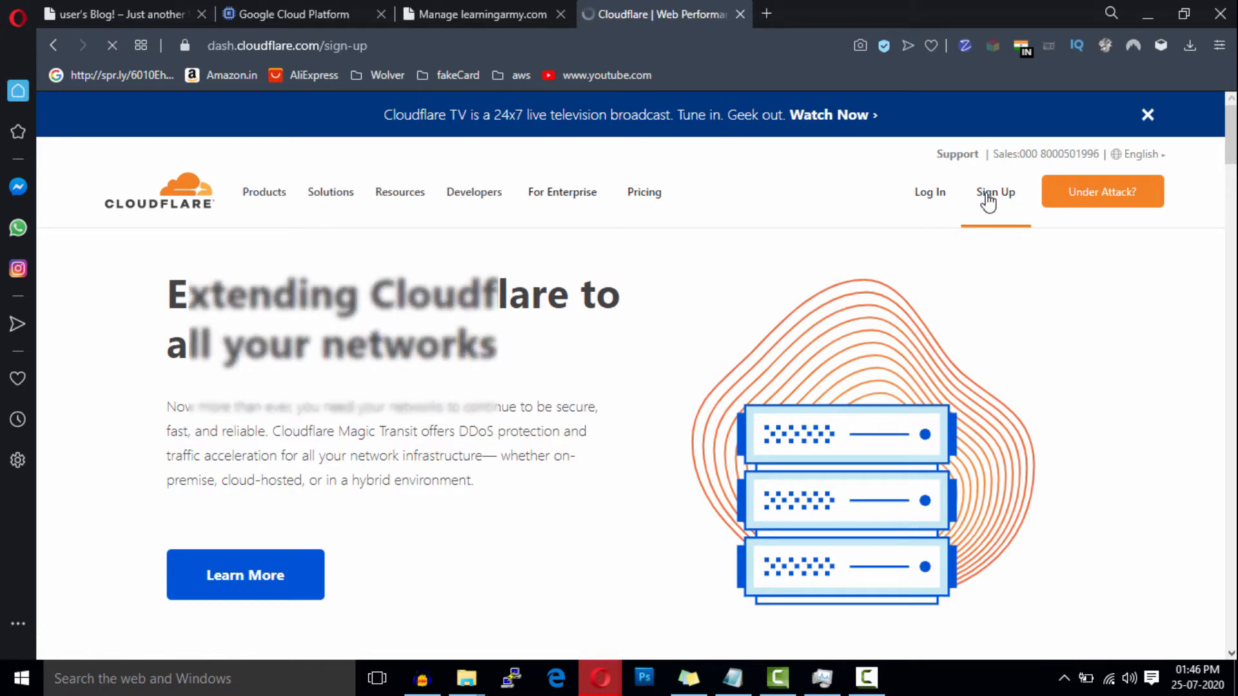
{"action": "left_click", "coordinate": [995, 192]}
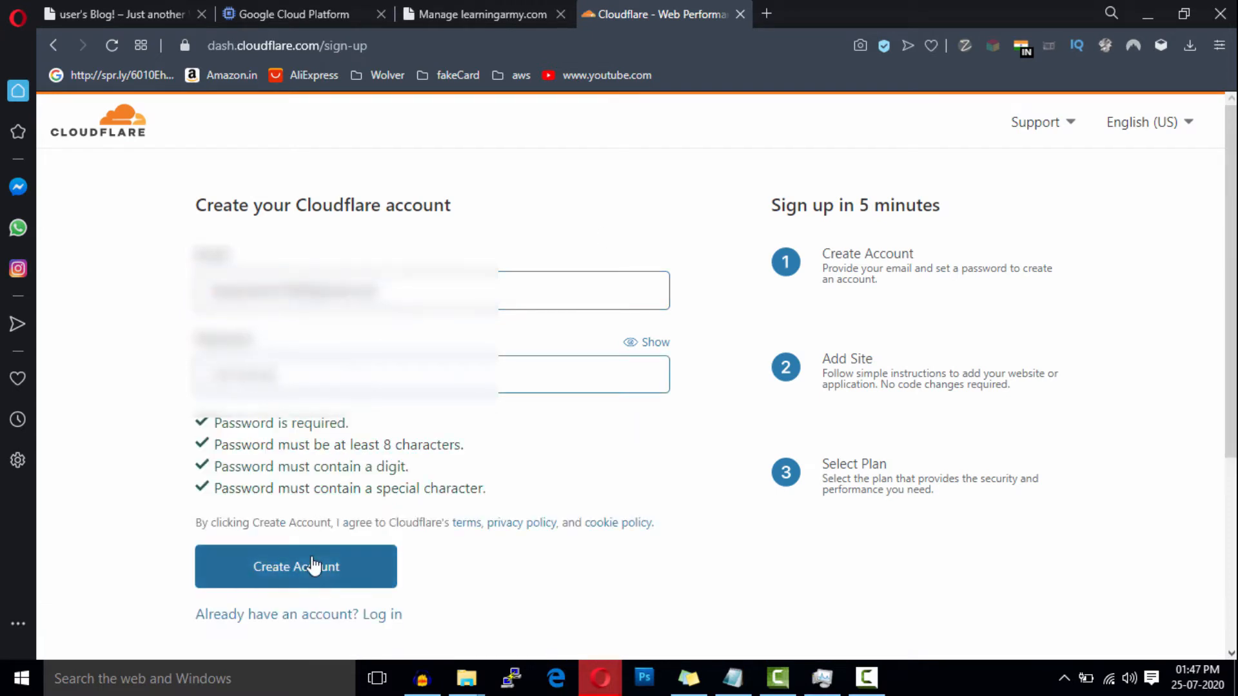
{"action": "left_click", "coordinate": [295, 567]}
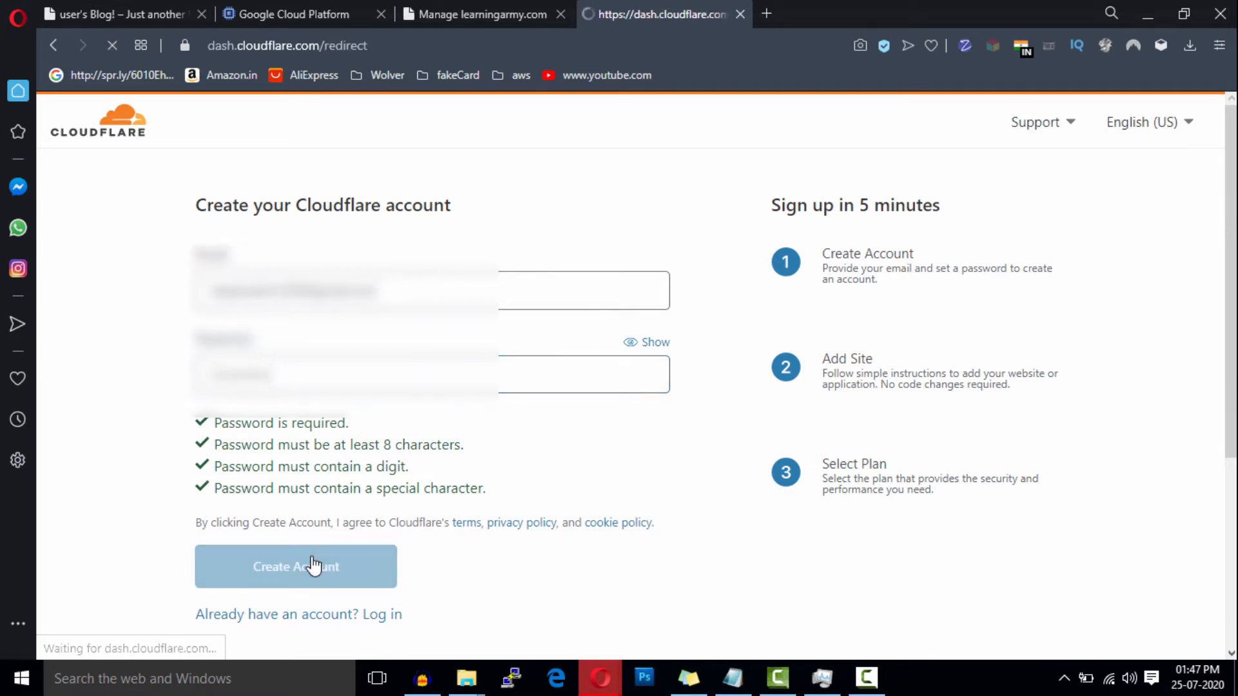
{"action": "left_click", "coordinate": [295, 567]}
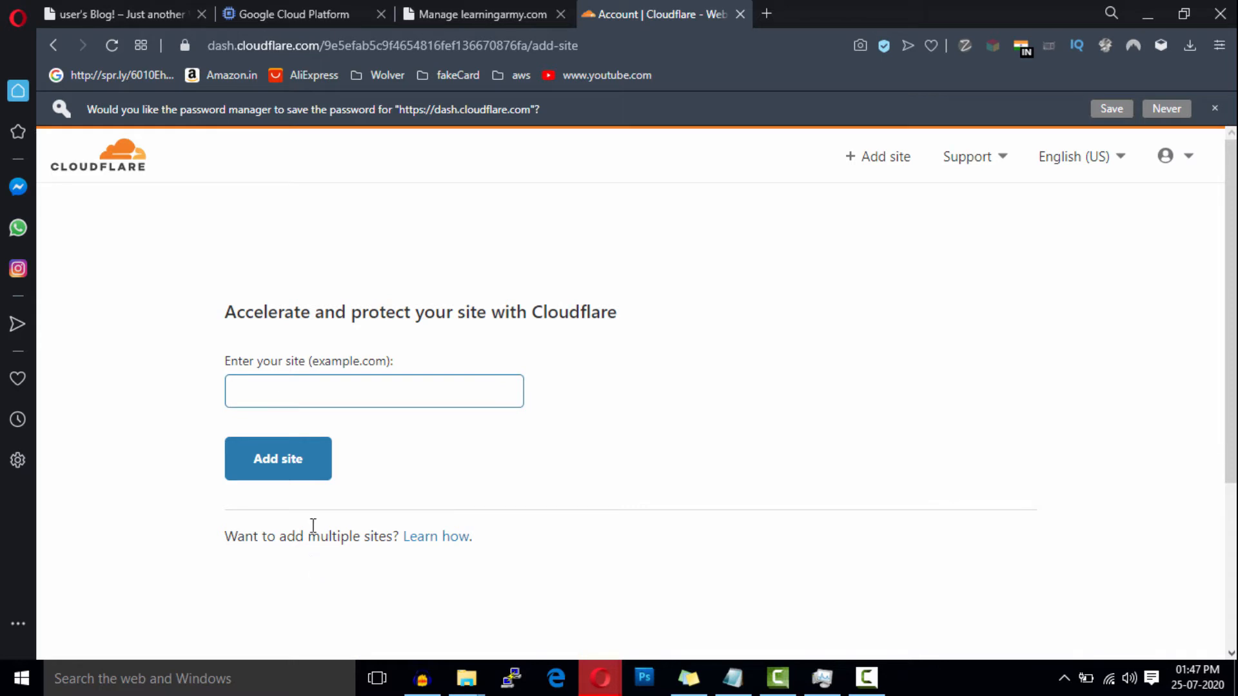
{"action": "left_click", "coordinate": [122, 14]}
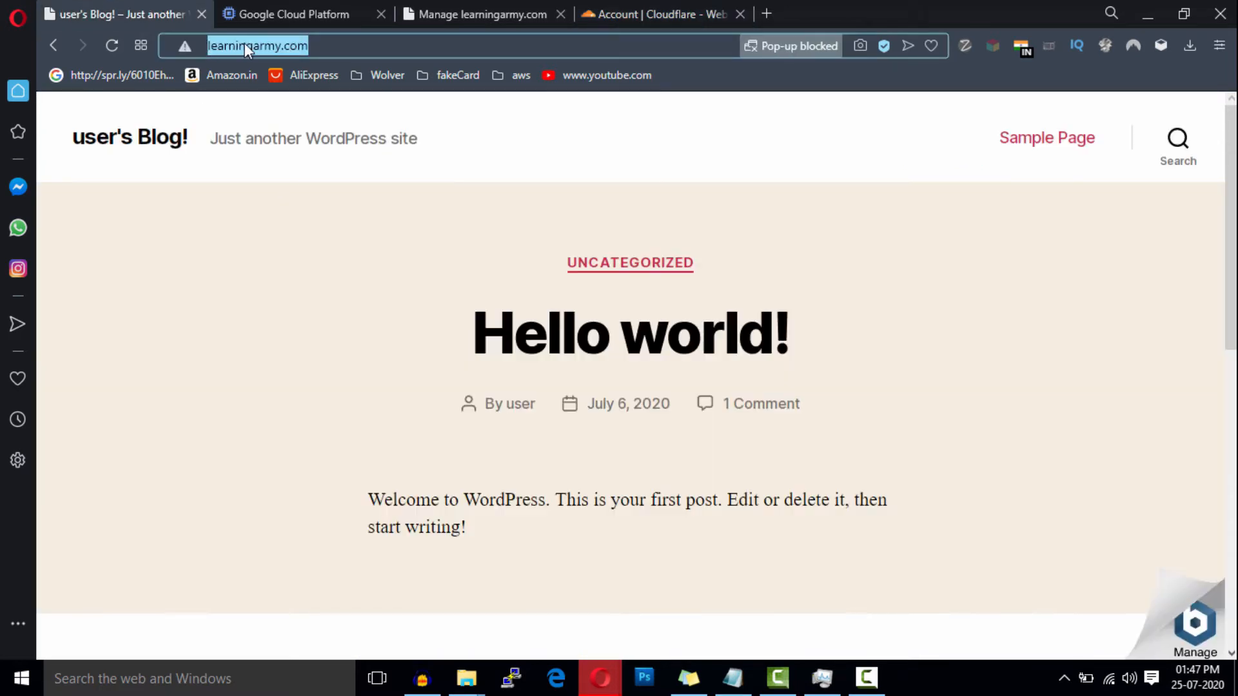
{"action": "left_click", "coordinate": [662, 14]}
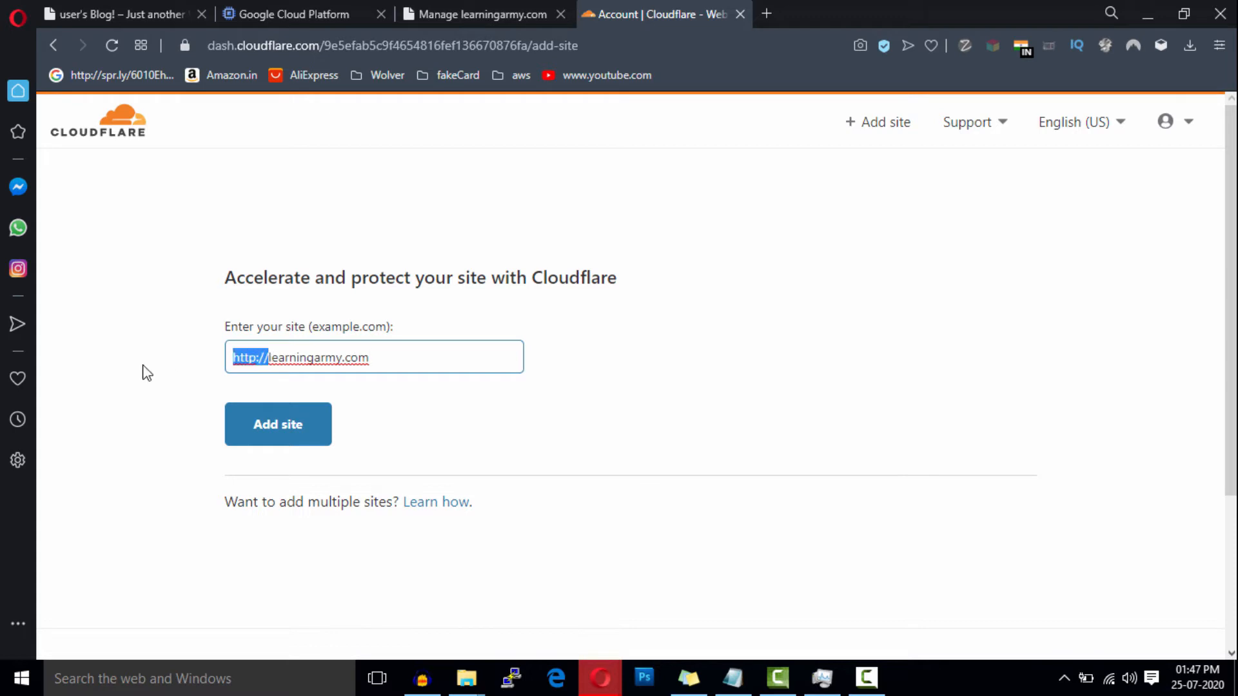
{"action": "left_click", "coordinate": [279, 424]}
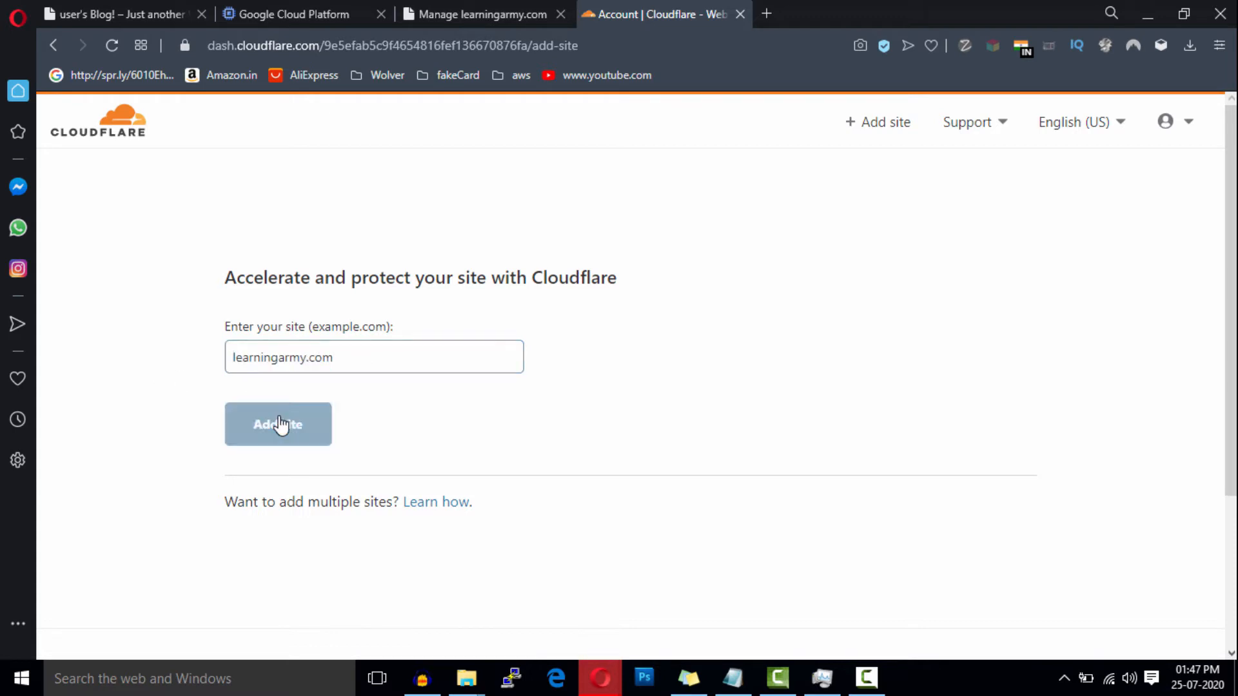
{"action": "left_click", "coordinate": [279, 424]}
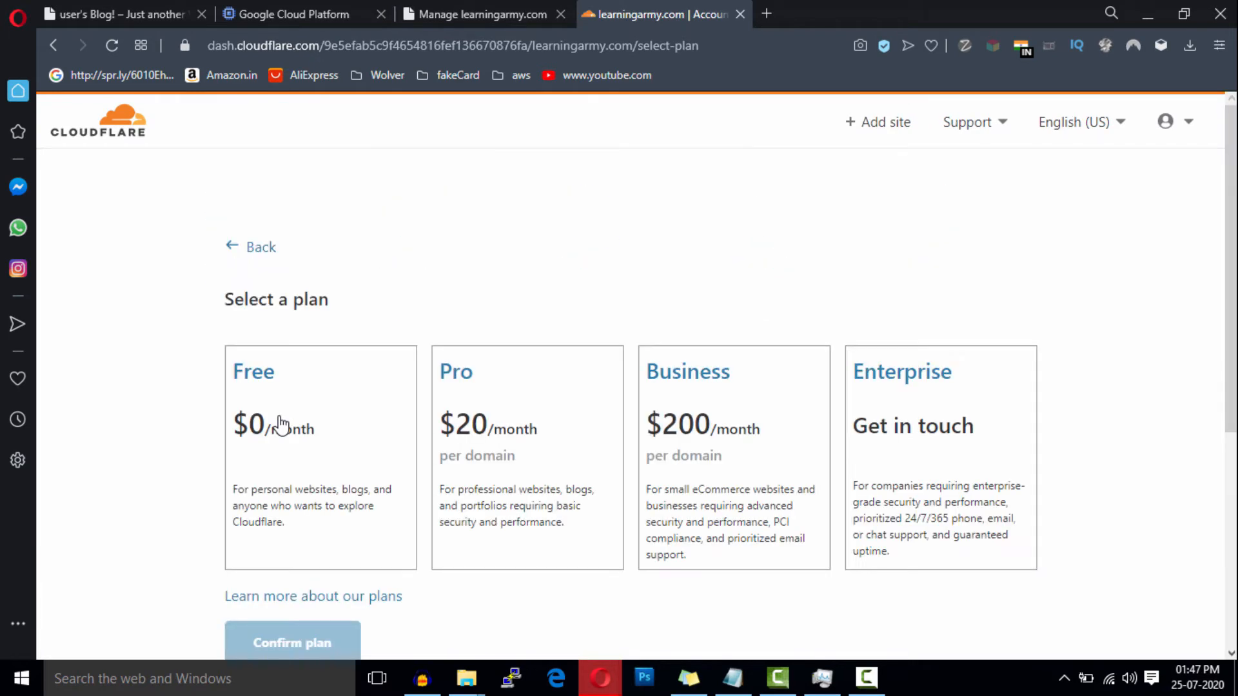
{"action": "mouse_move", "coordinate": [370, 456]}
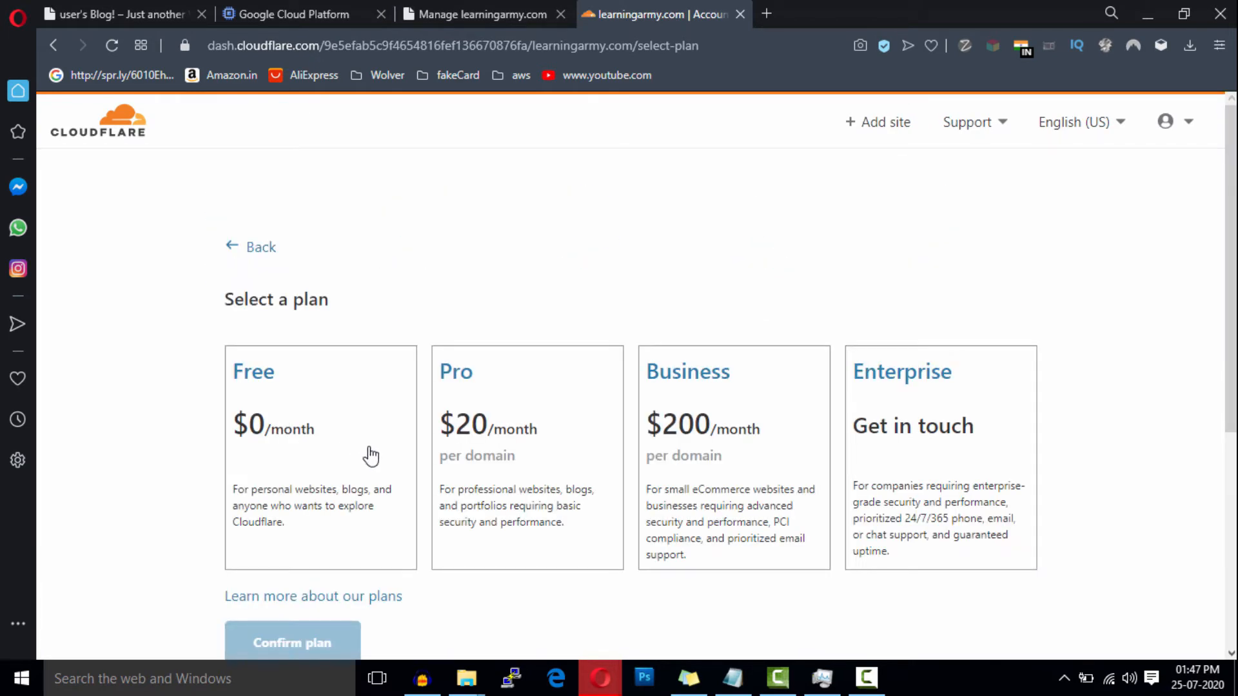
Choose and confirm the Free plan for learningarmy.com
{"action": "left_click", "coordinate": [319, 372]}
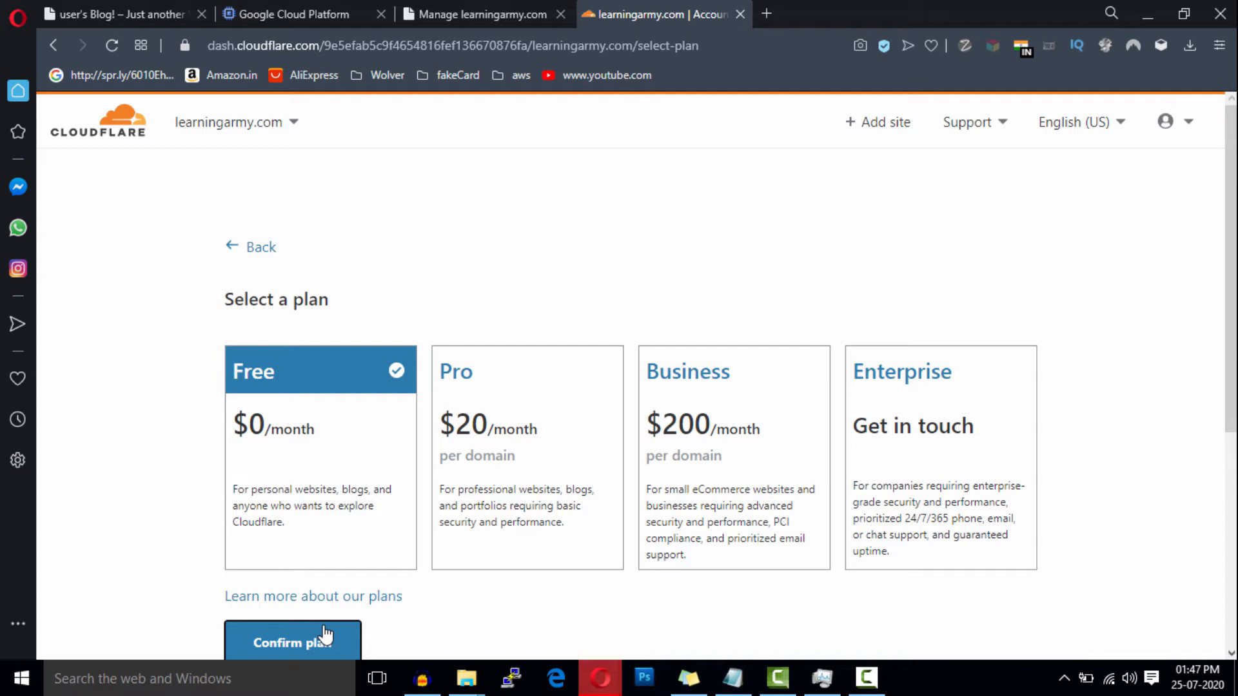
{"action": "left_click", "coordinate": [292, 643]}
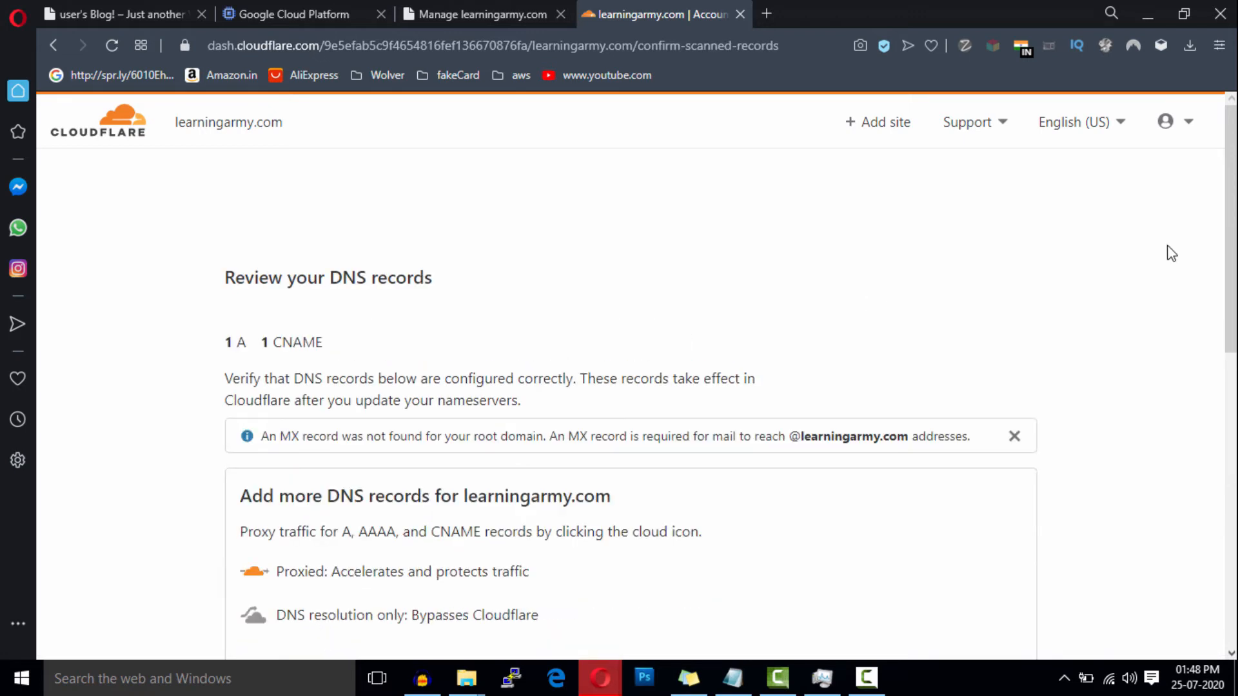
Accept the scanned A record 34.86.87.75 and www CNAME, continuing to the nameserver instructions
{"action": "scroll", "scroll_direction": "down", "scroll_amount": 3}
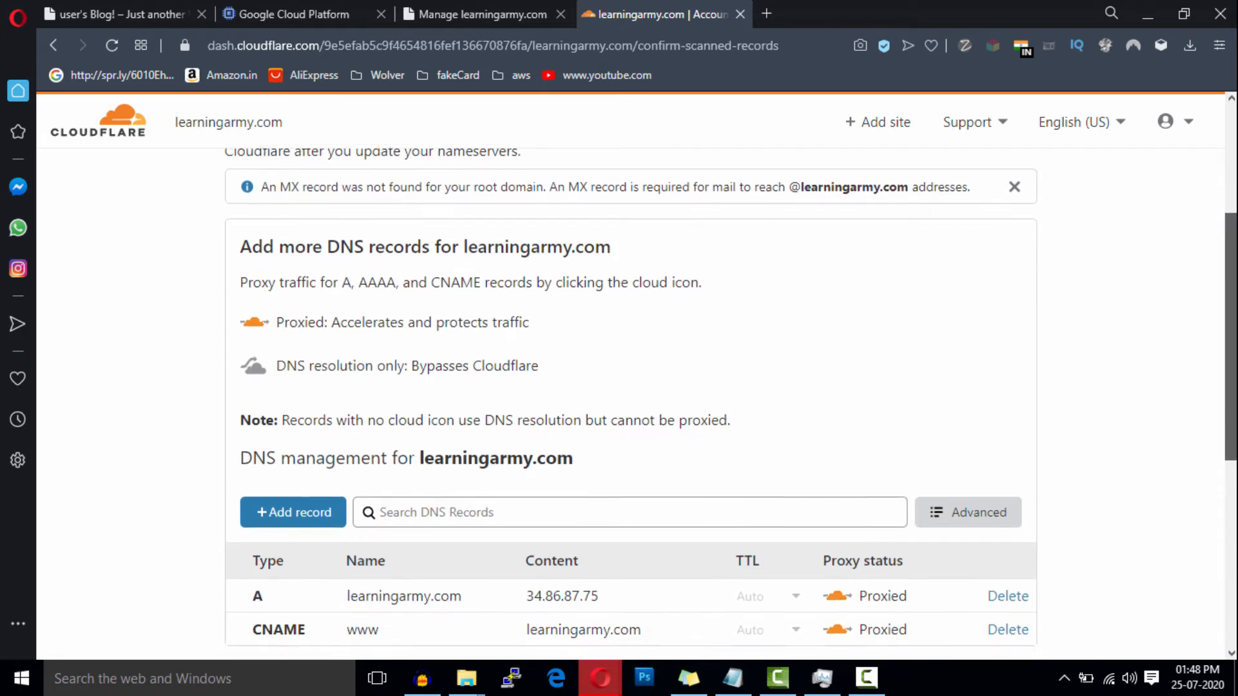
{"action": "scroll", "scroll_direction": "down", "scroll_amount": 3}
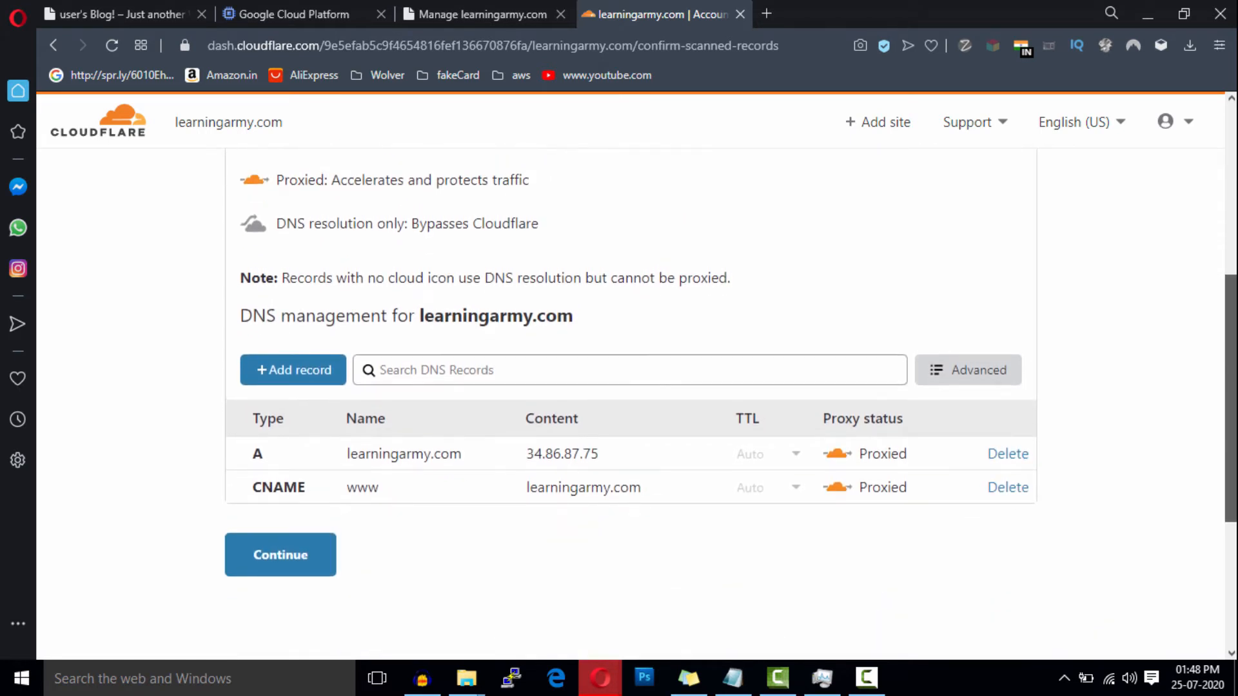
{"action": "mouse_move", "coordinate": [349, 596]}
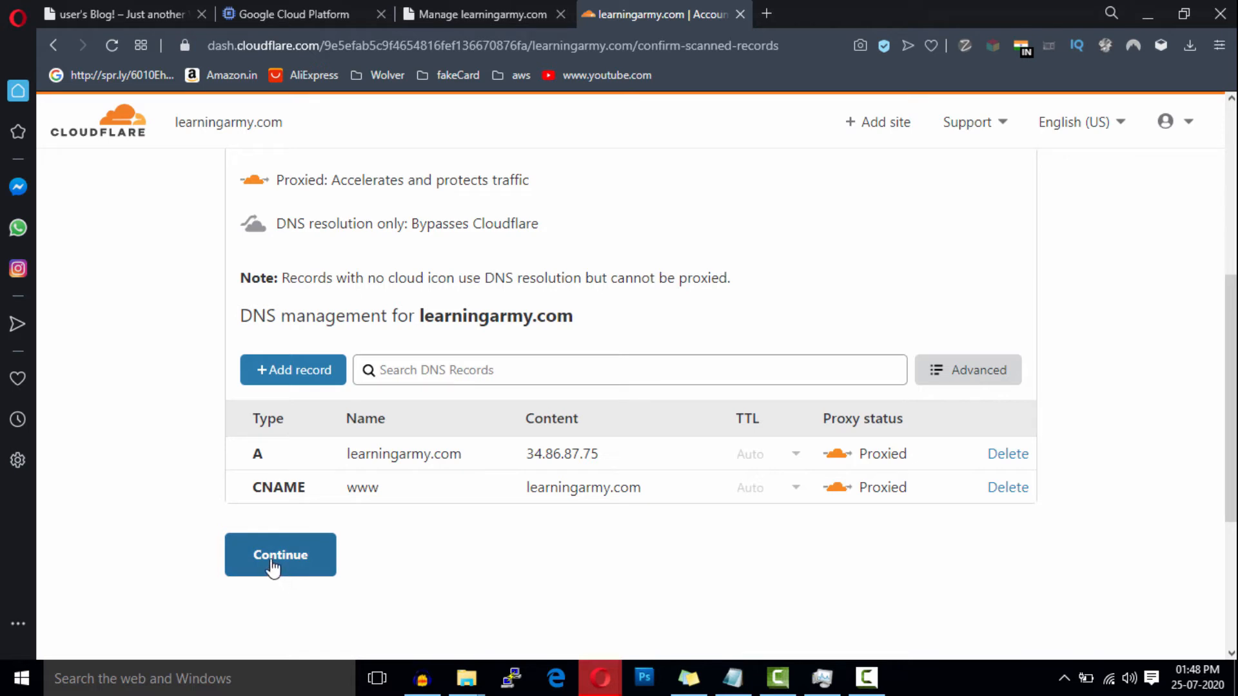
{"action": "left_click", "coordinate": [280, 554]}
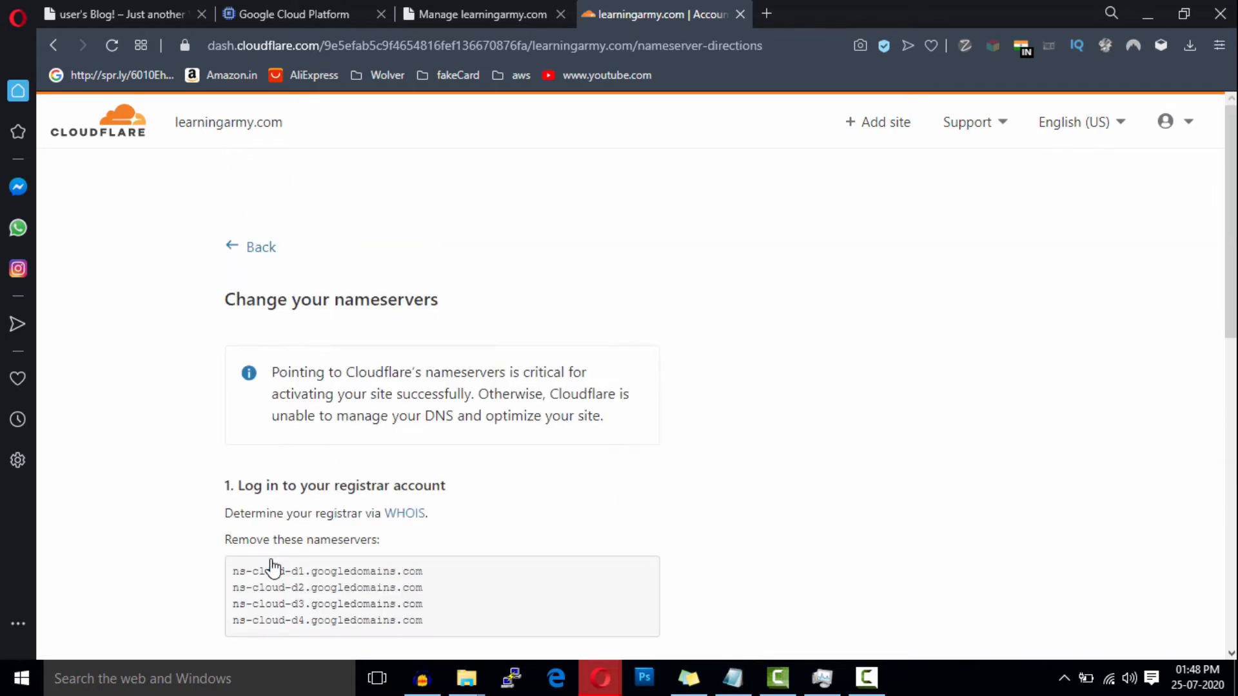
{"action": "mouse_move", "coordinate": [1141, 350]}
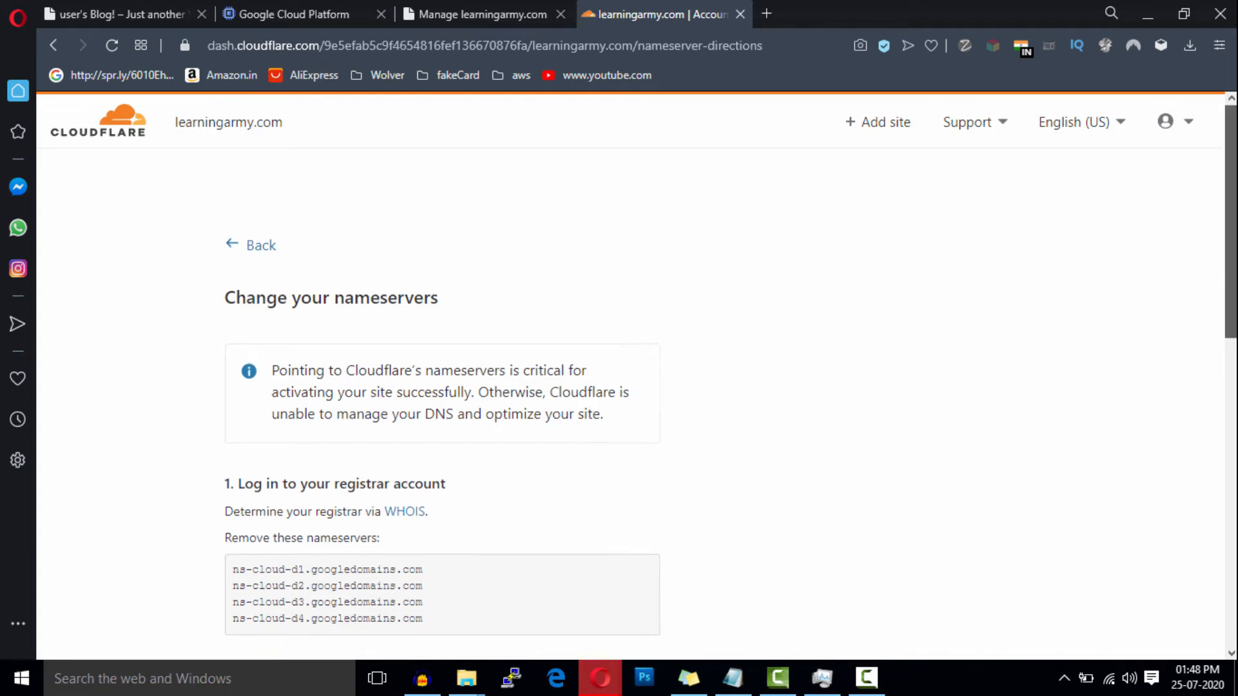
Scroll to the replacement nameservers dylan.ns.cloudflare.com and heather.ns.cloudflare.com
{"action": "scroll", "scroll_direction": "down", "scroll_amount": 3}
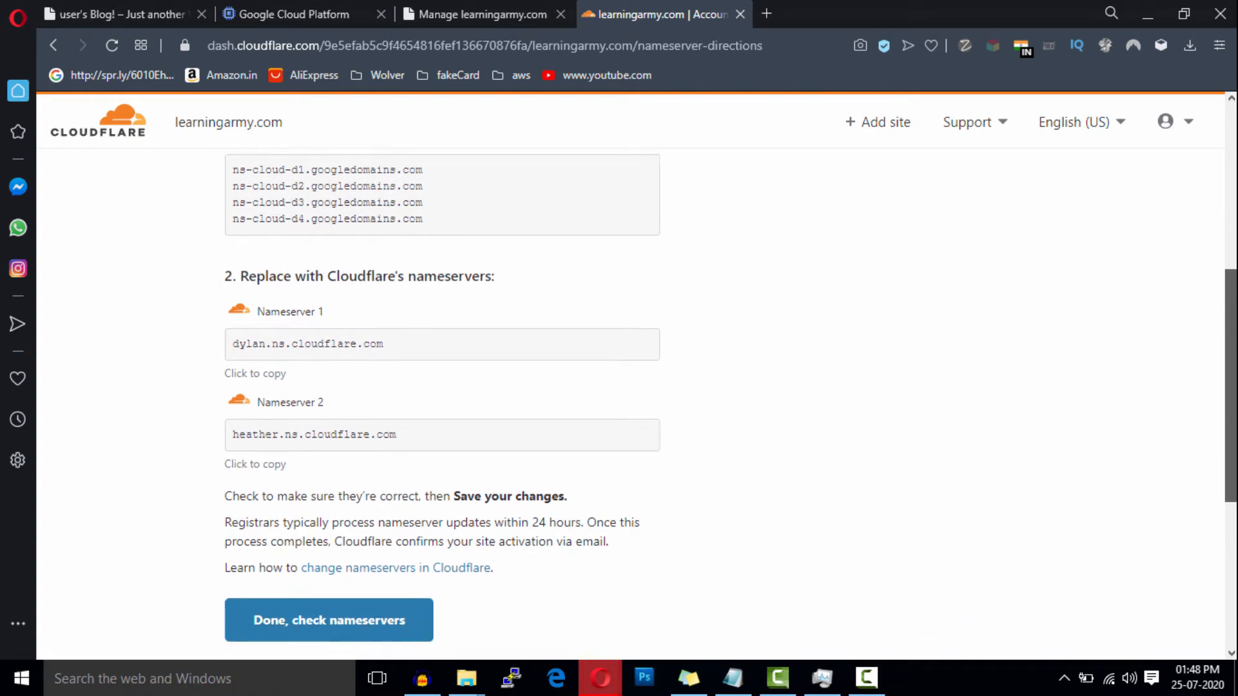
{"action": "scroll", "scroll_direction": "down", "scroll_amount": 3}
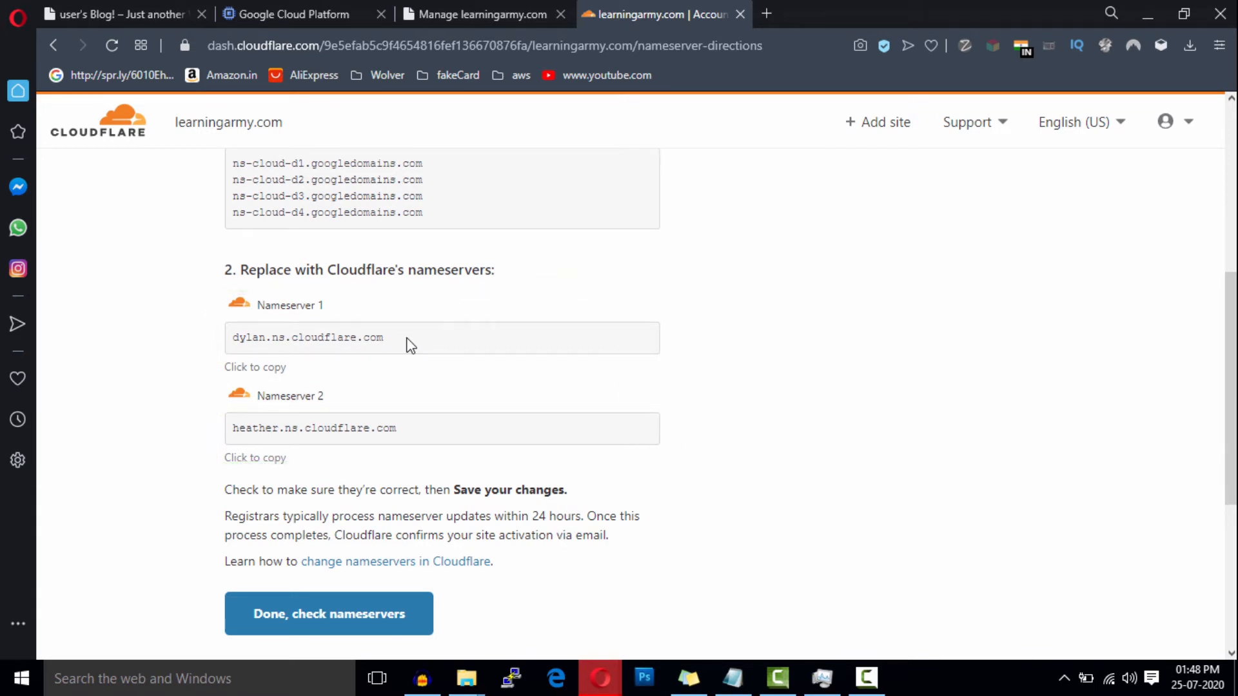
{"action": "mouse_move", "coordinate": [390, 346]}
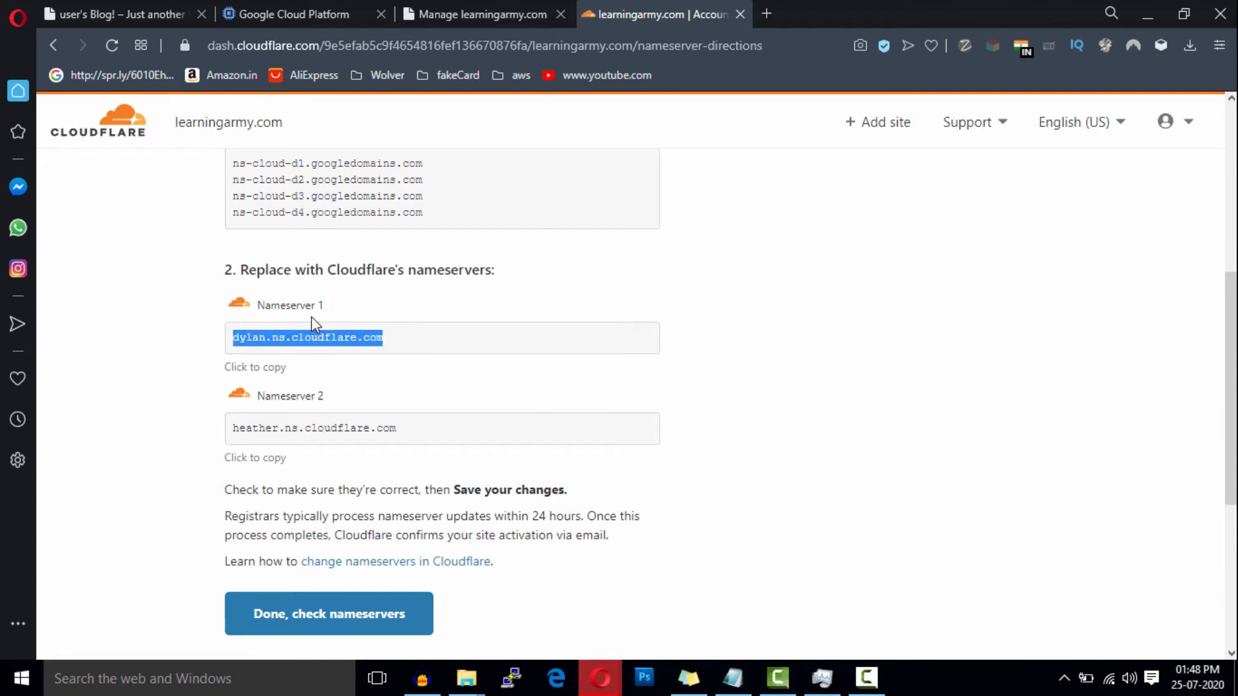
In BigRock's Manage Name Servers, enter dylan.ns.cloudflare.com and heather.ns.cloudflare.com for learningarmy.com
{"action": "left_click", "coordinate": [477, 14]}
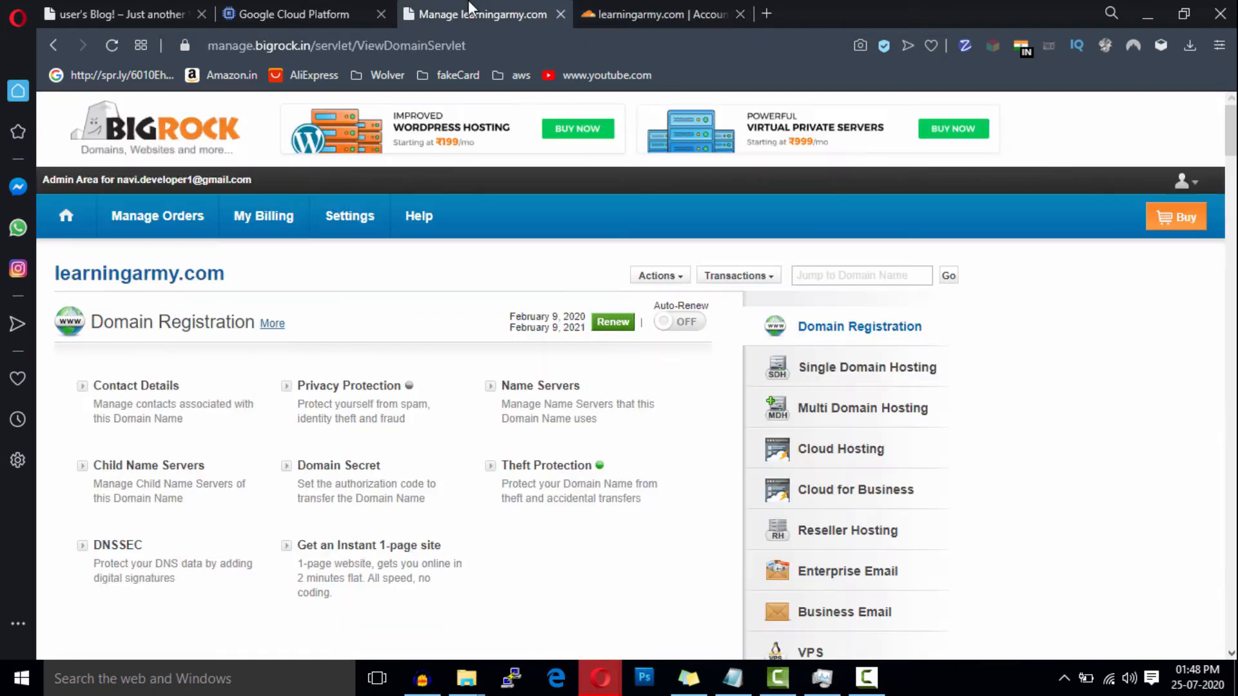
{"action": "mouse_move", "coordinate": [564, 311]}
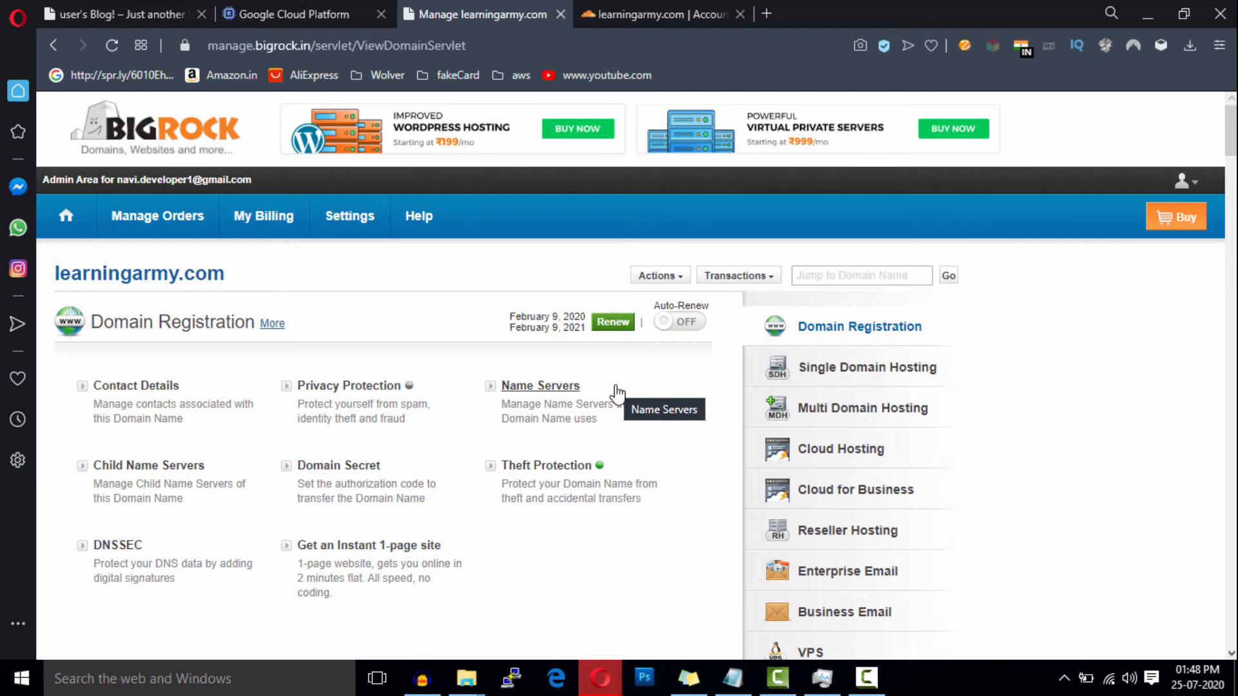
{"action": "mouse_move", "coordinate": [571, 394]}
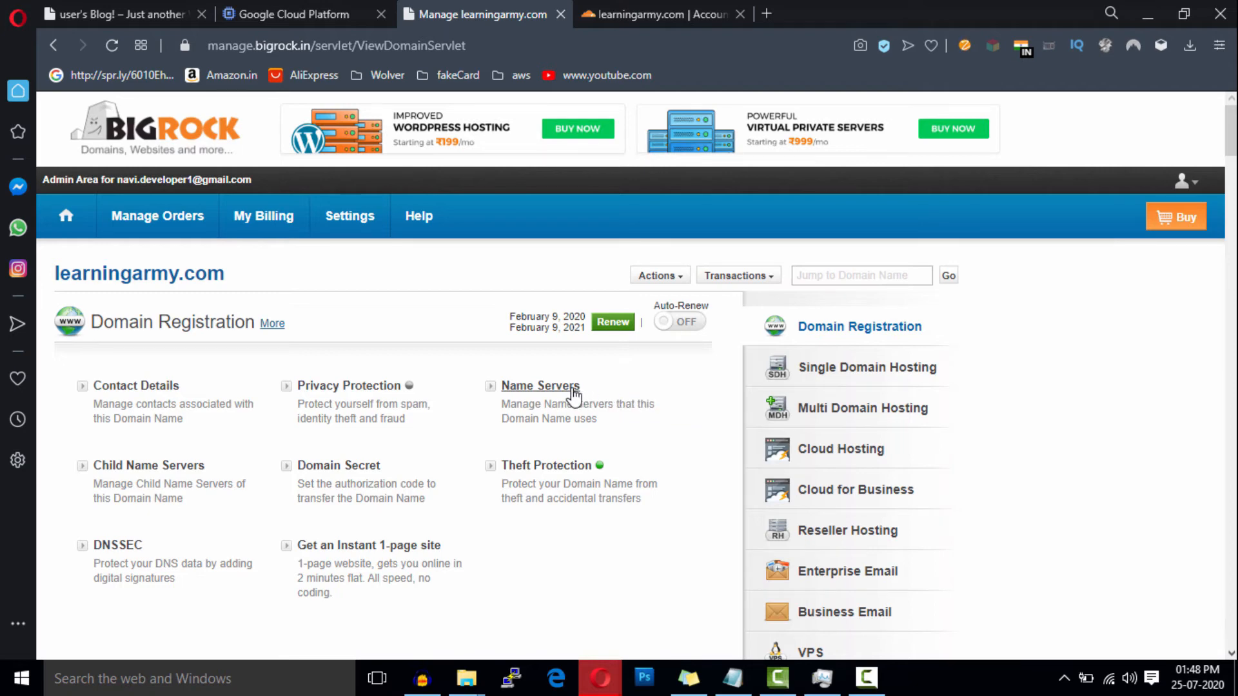
{"action": "left_click", "coordinate": [541, 387]}
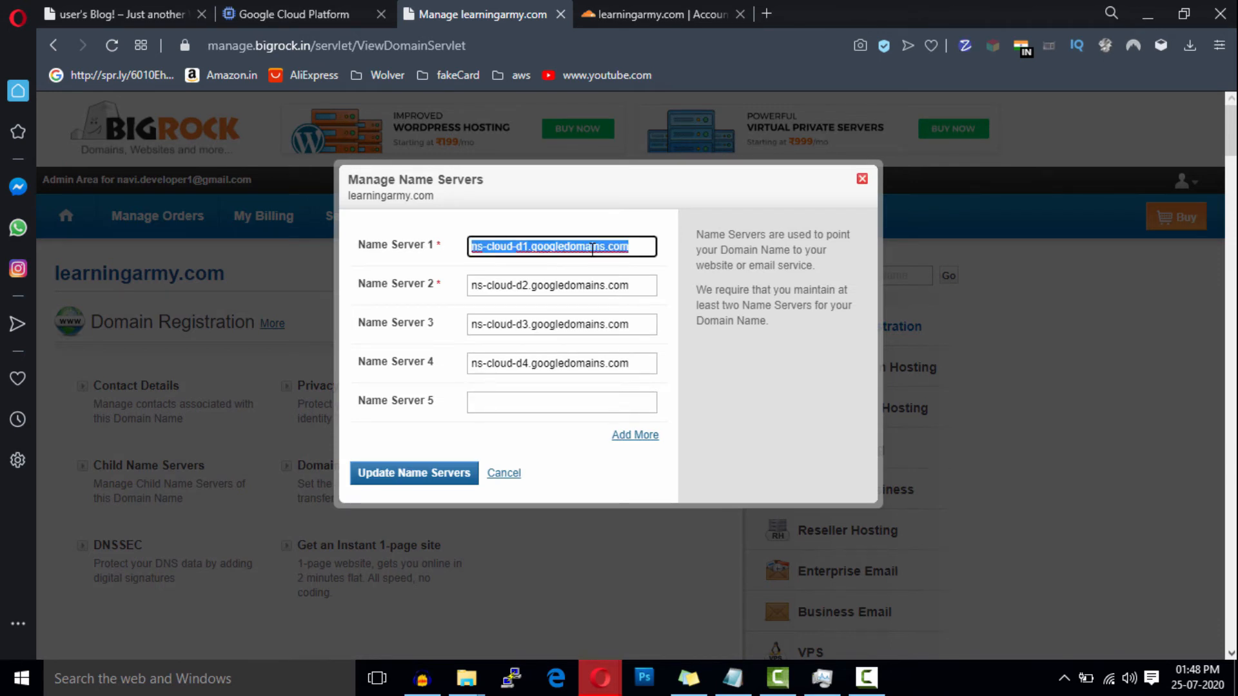
{"action": "type", "text": "dylan.ns.cloudflare.com"}
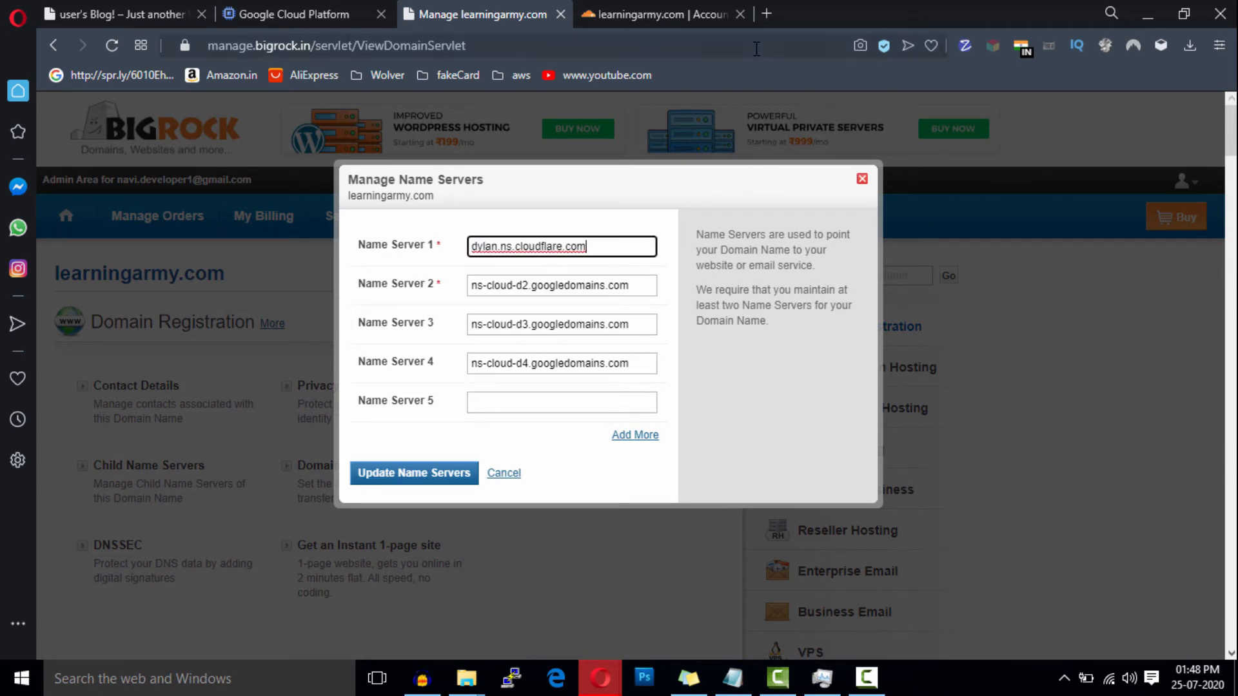
{"action": "left_click", "coordinate": [656, 14]}
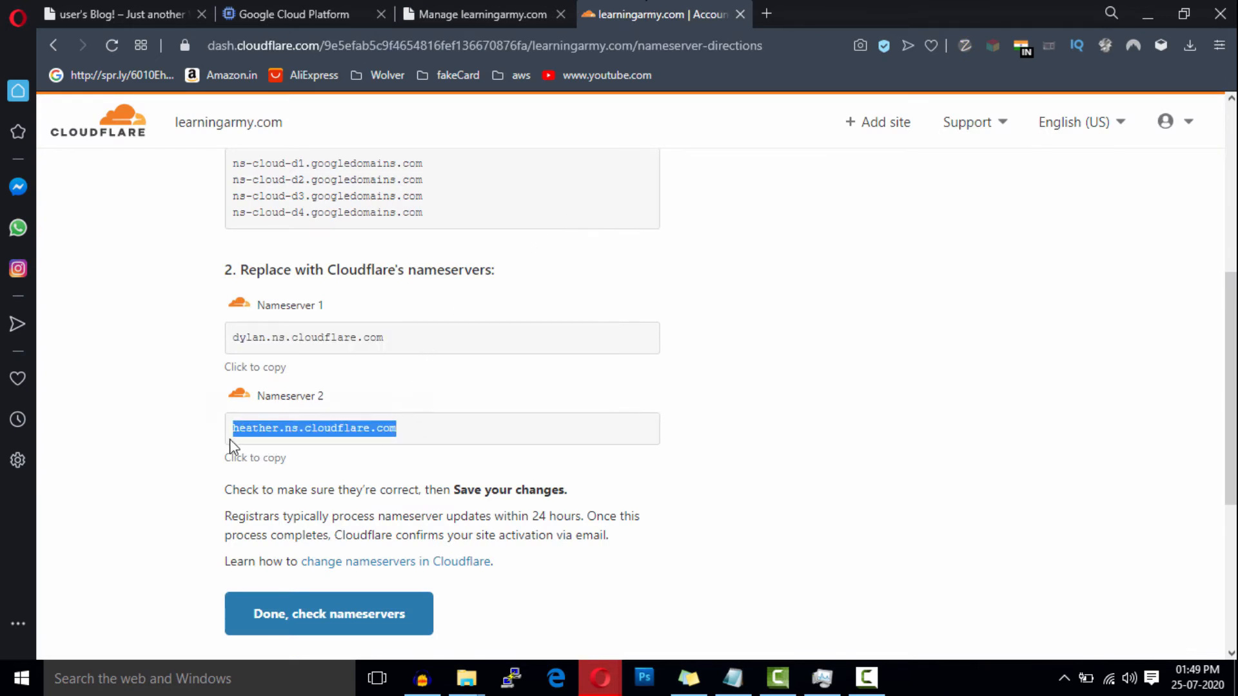
{"action": "mouse_move", "coordinate": [441, 5]}
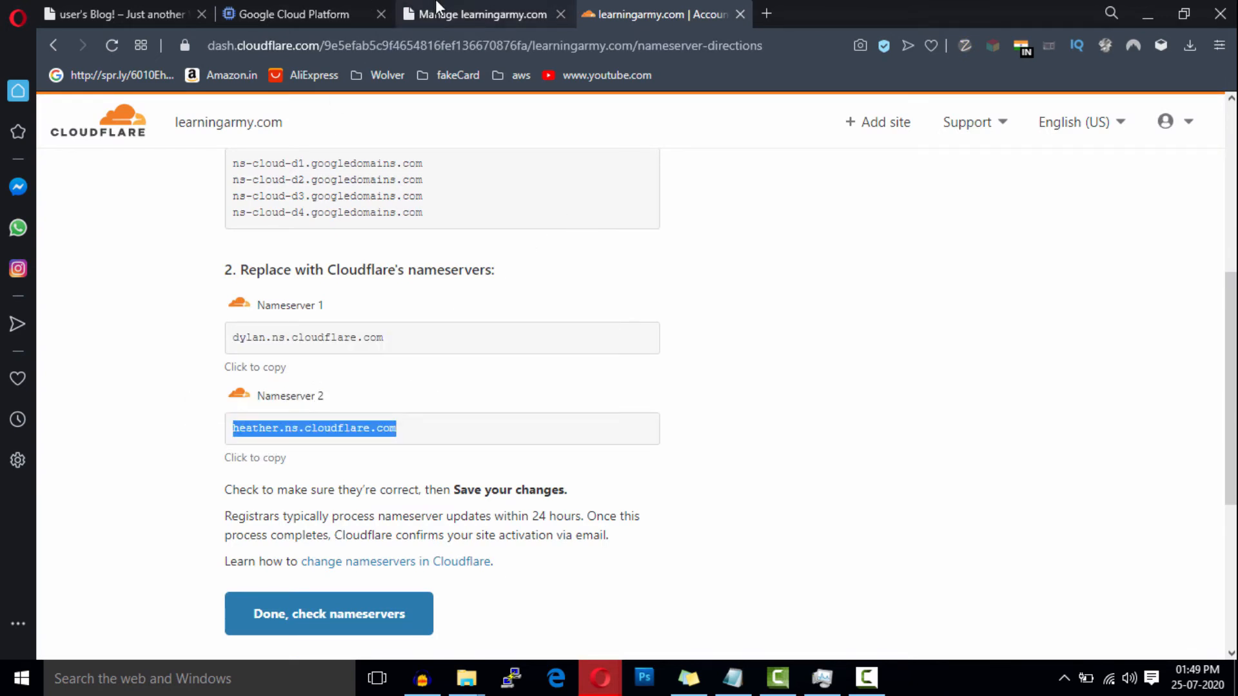
{"action": "left_click", "coordinate": [484, 15]}
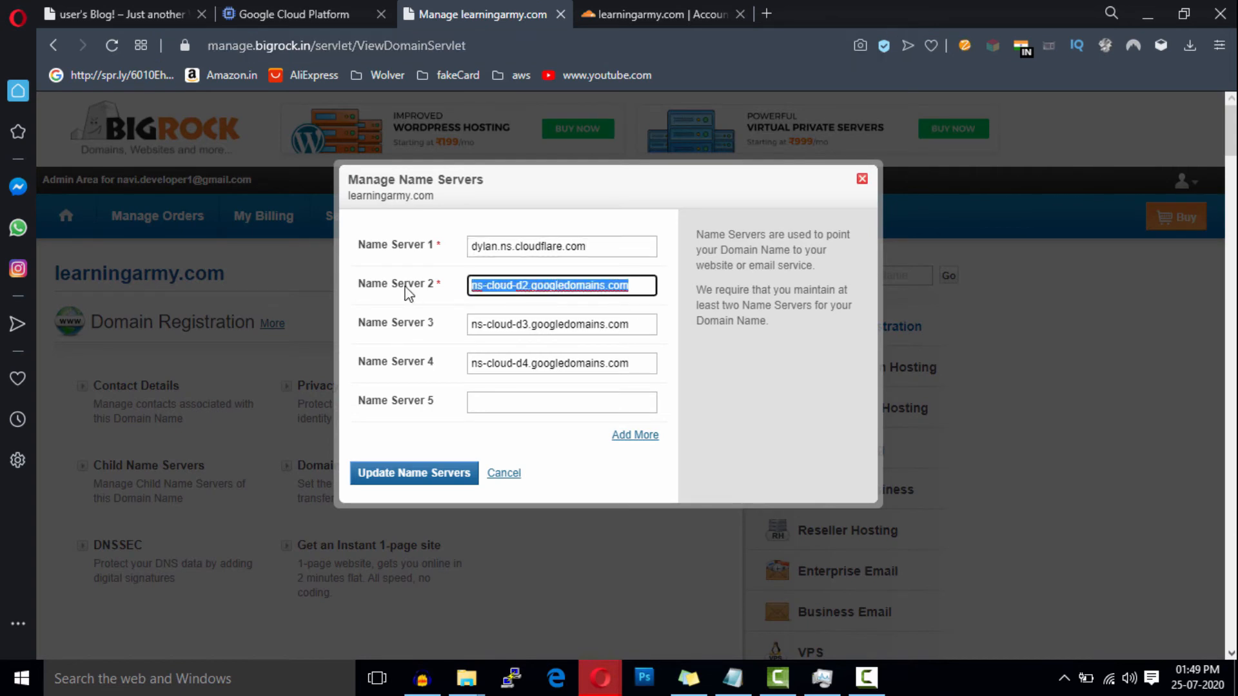
{"action": "type", "text": "heather.ns.cloudflare.com"}
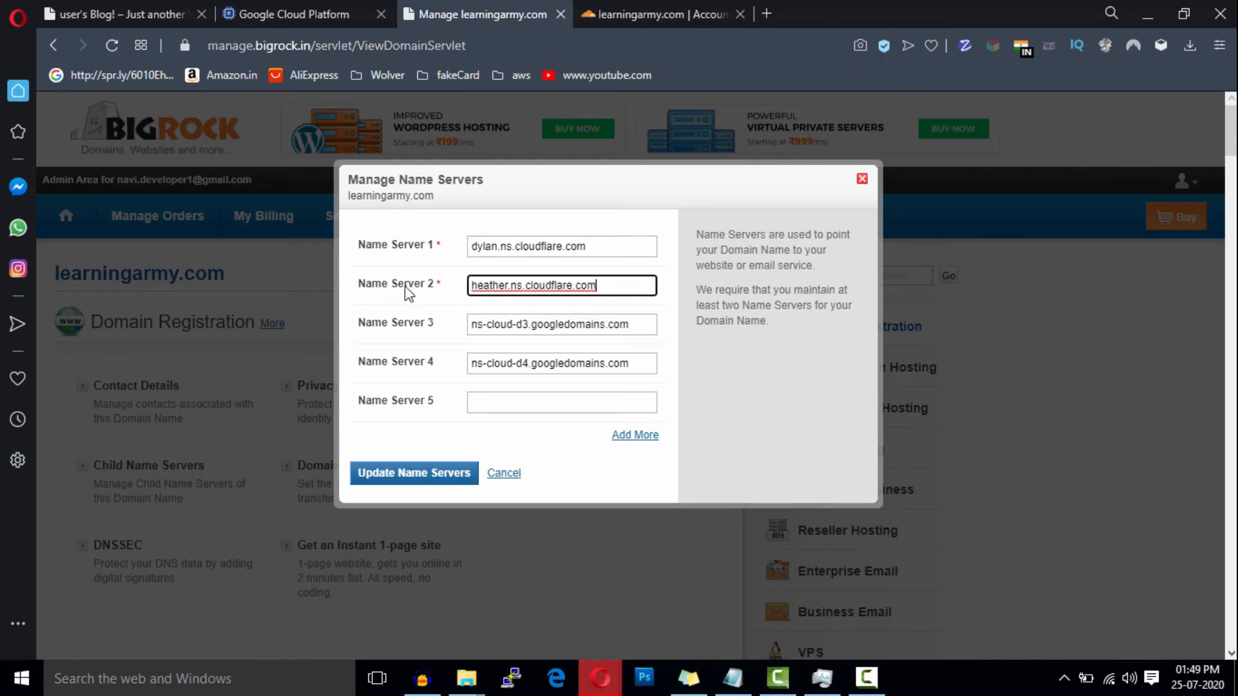
Clear Name Server 3 and 4 and submit the updated name server list
{"action": "double_click", "coordinate": [562, 324]}
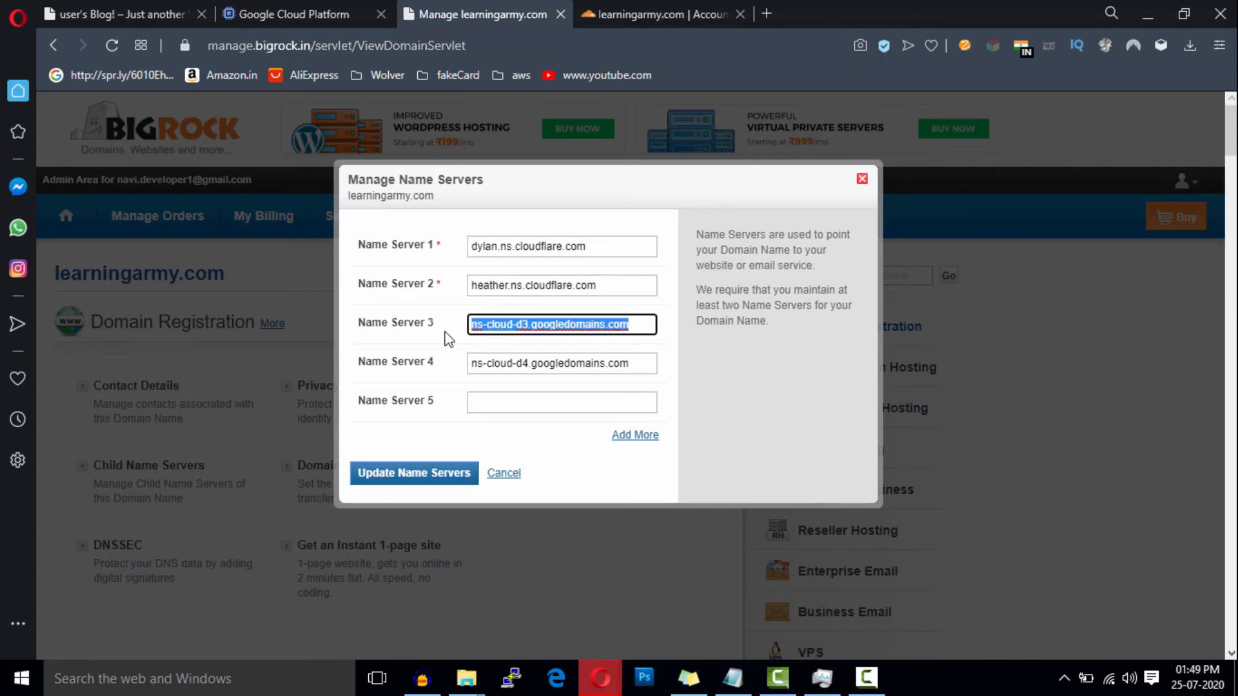
{"action": "key", "text": "Delete"}
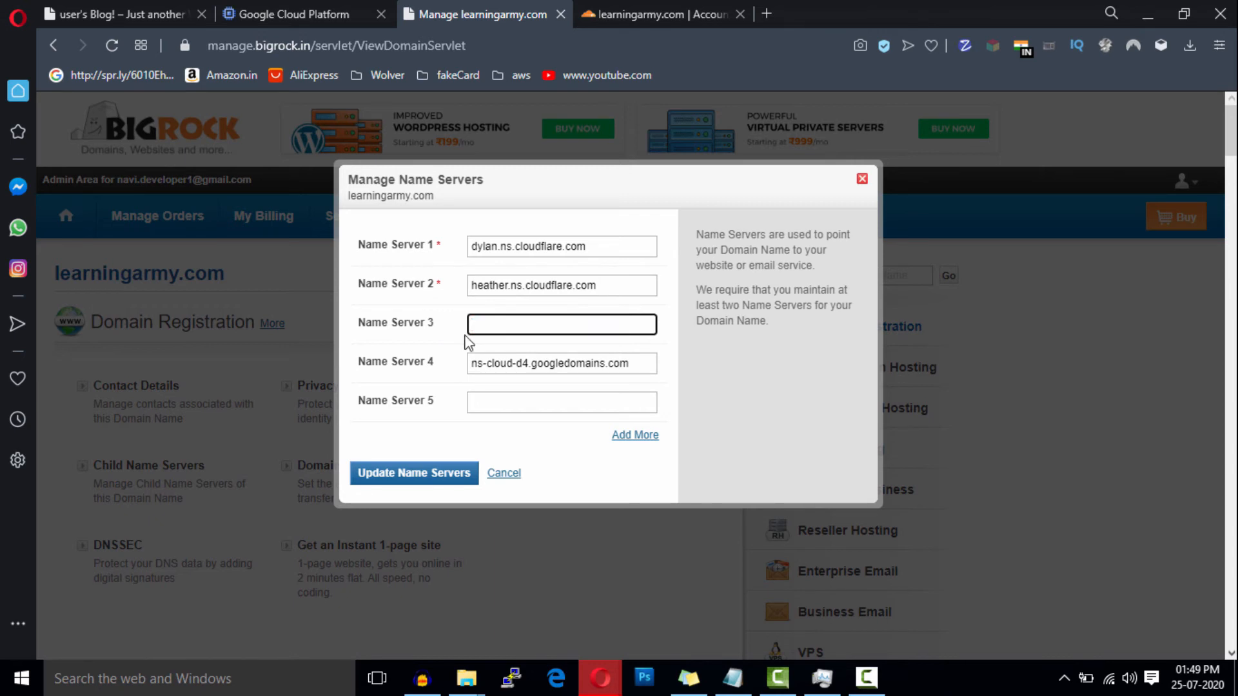
{"action": "left_click", "coordinate": [562, 363]}
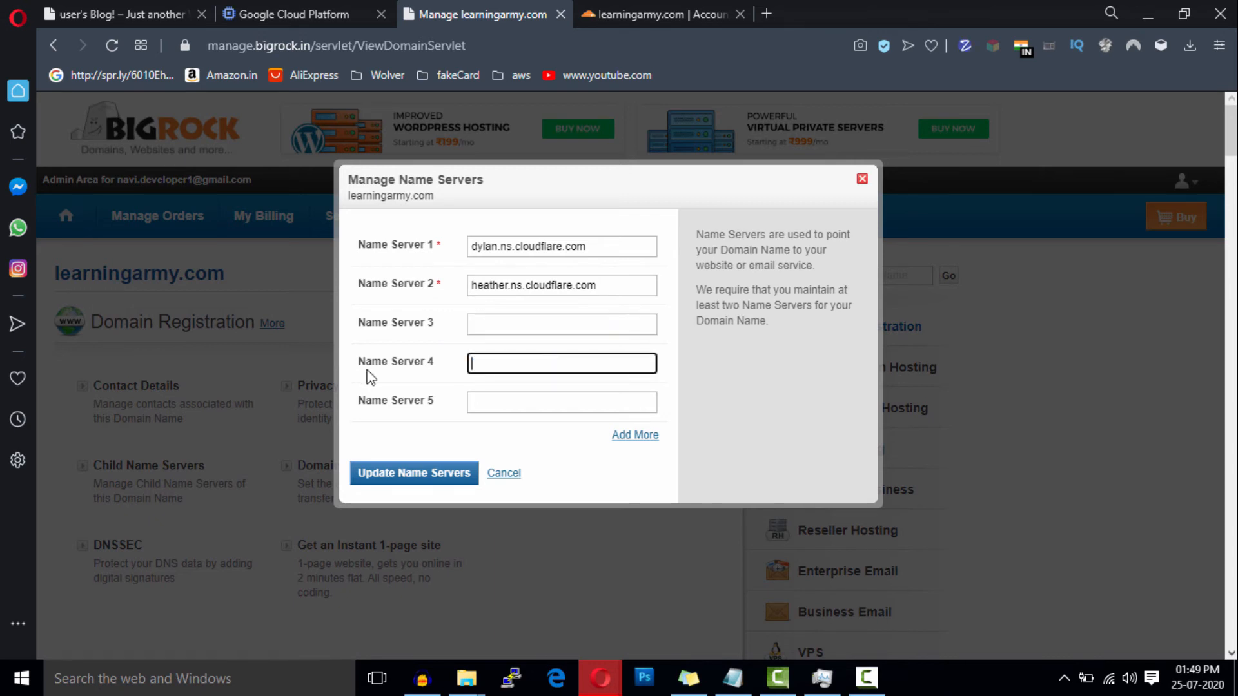
{"action": "left_click", "coordinate": [414, 473]}
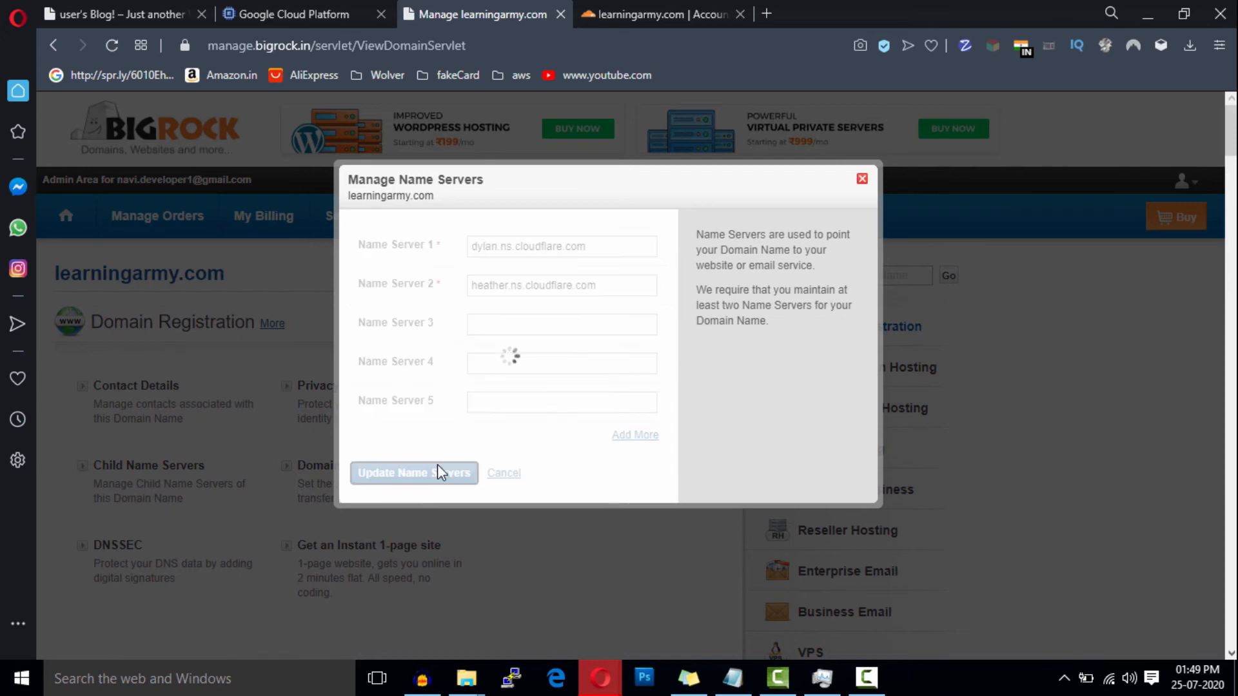
Dismiss BigRock's update confirmation and have Cloudflare check the nameservers
{"action": "left_click", "coordinate": [414, 473]}
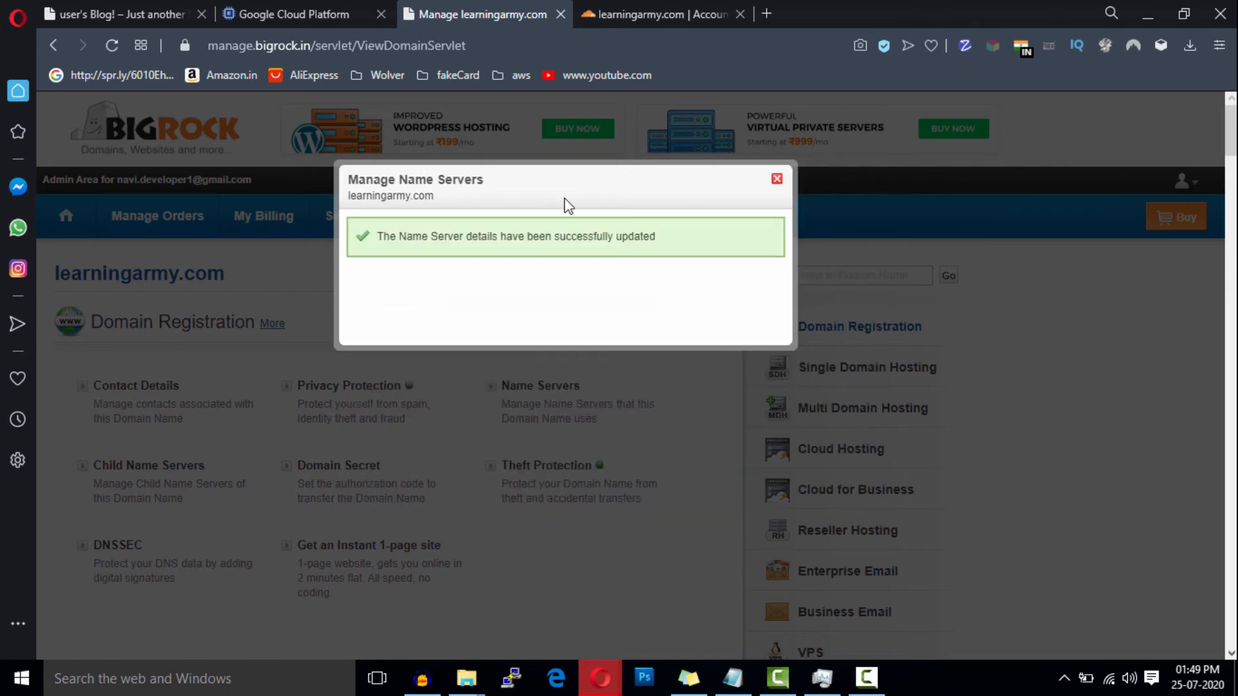
{"action": "left_click", "coordinate": [777, 177]}
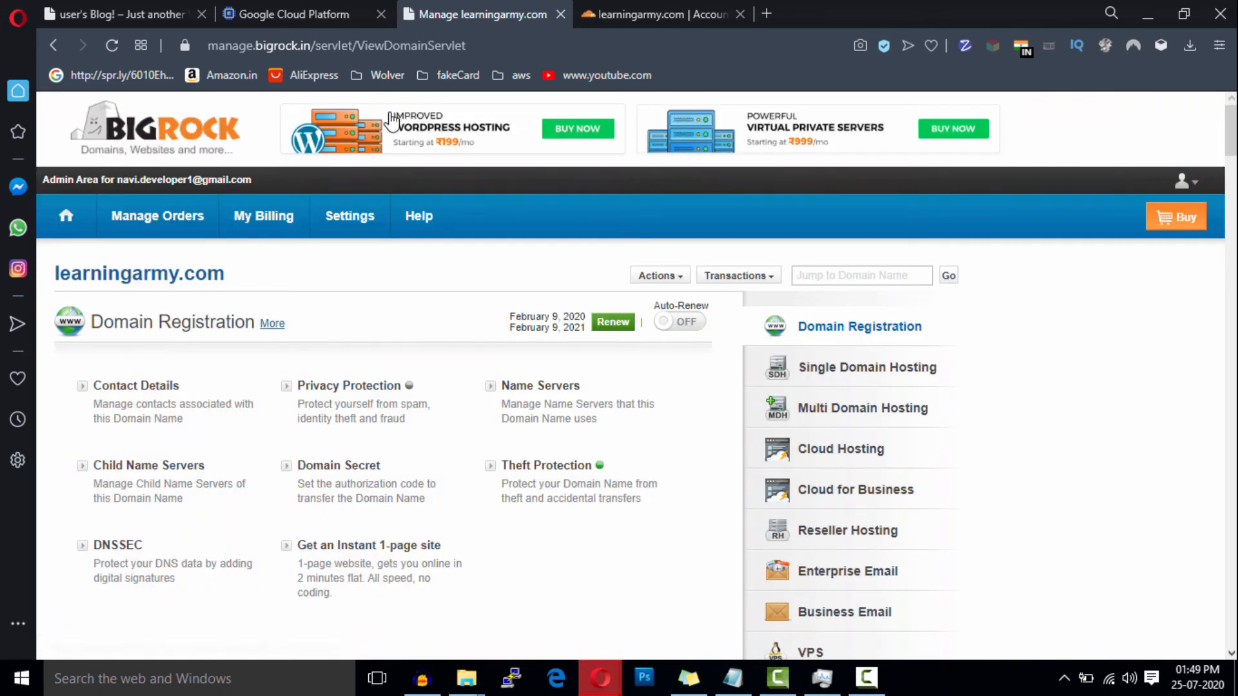
{"action": "left_click", "coordinate": [658, 14]}
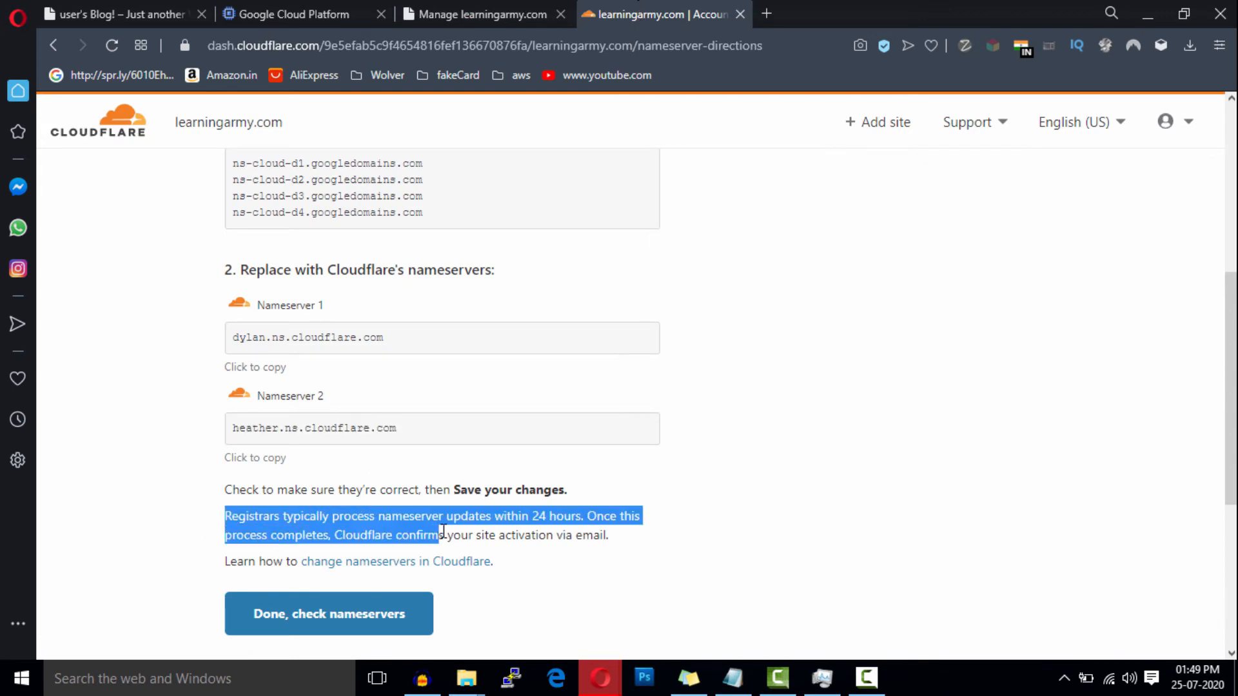
{"action": "left_click", "coordinate": [758, 626]}
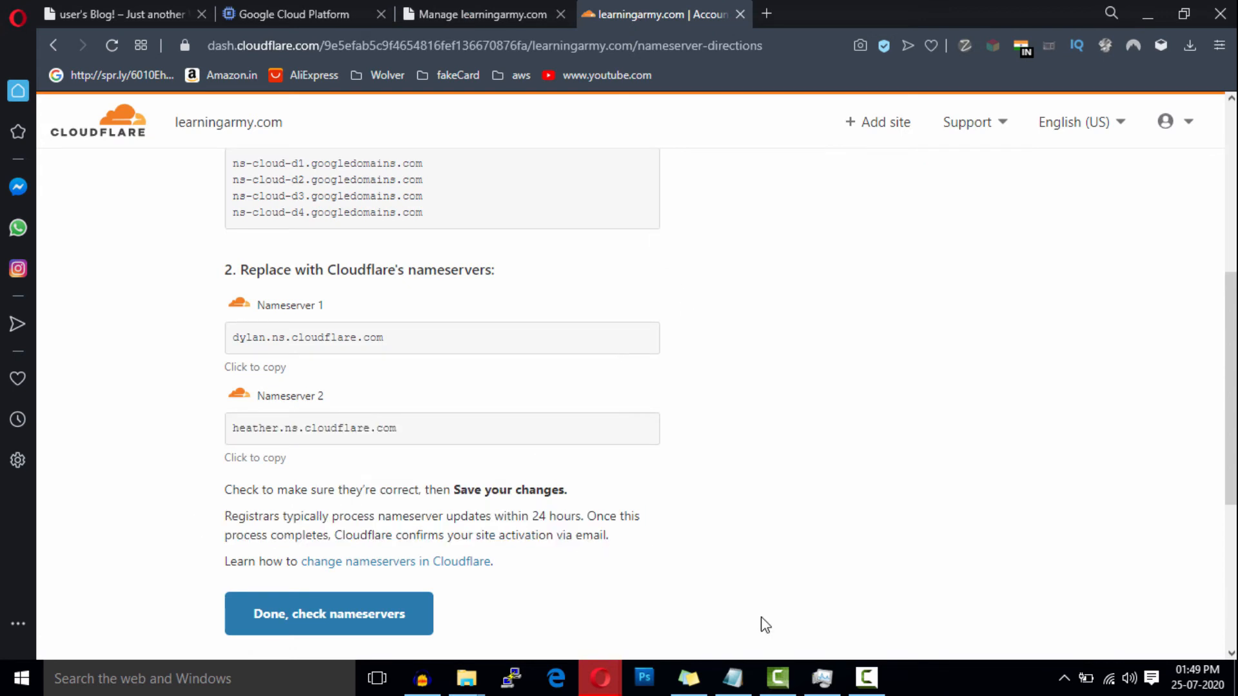
{"action": "mouse_move", "coordinate": [356, 634]}
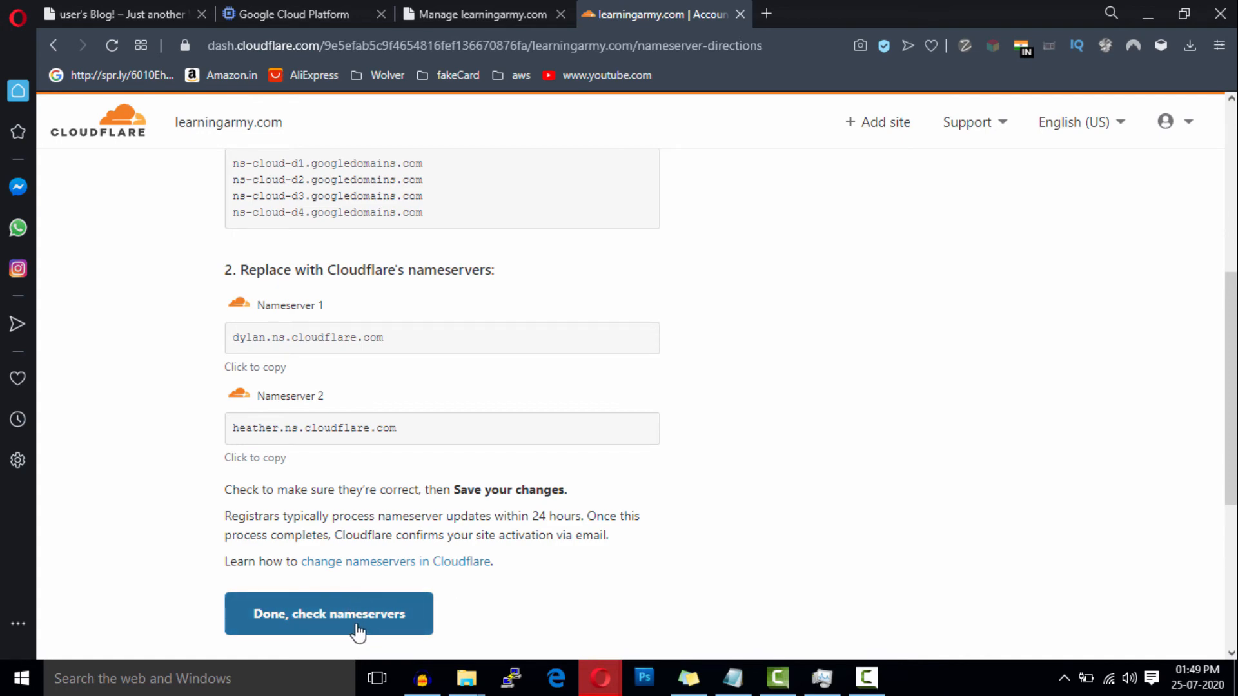
{"action": "left_click", "coordinate": [328, 613]}
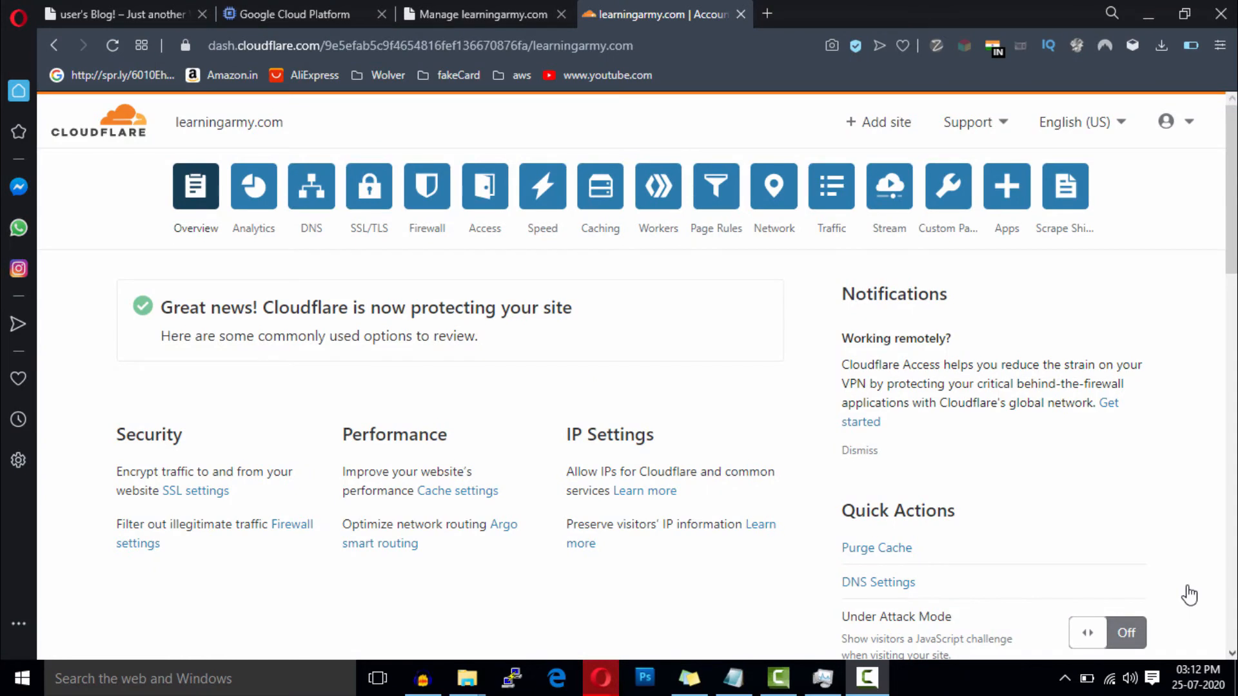
{"action": "mouse_move", "coordinate": [534, 420]}
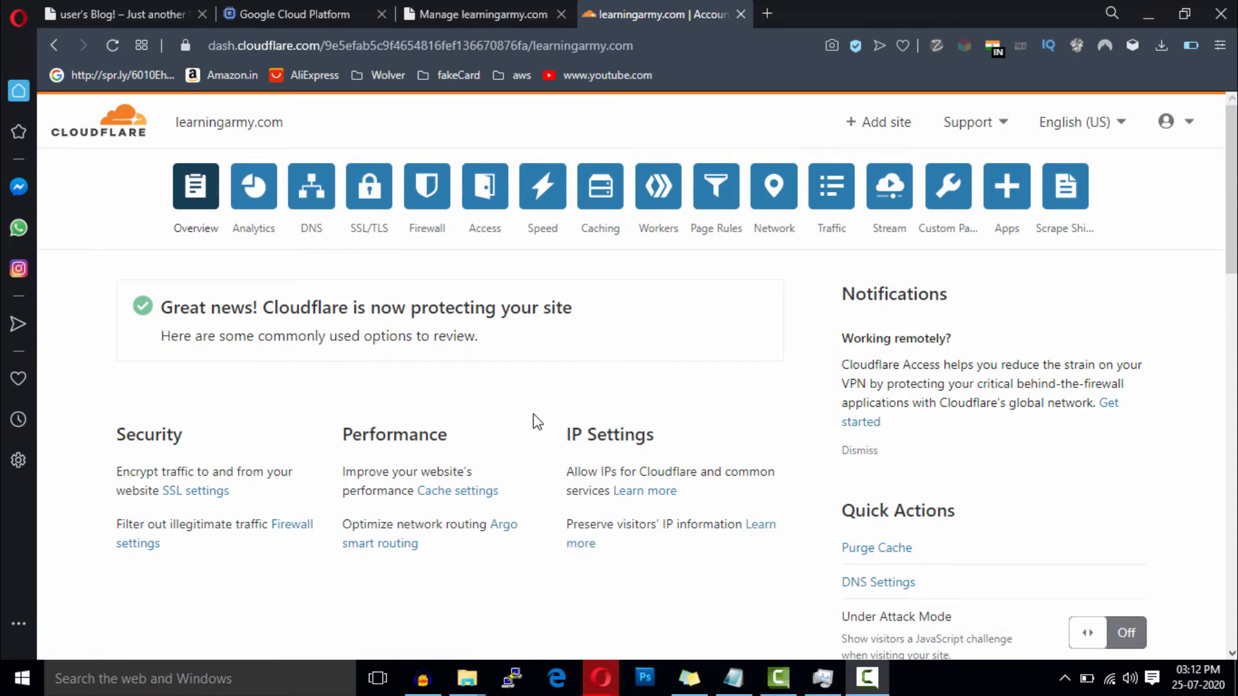
{"action": "mouse_move", "coordinate": [294, 402]}
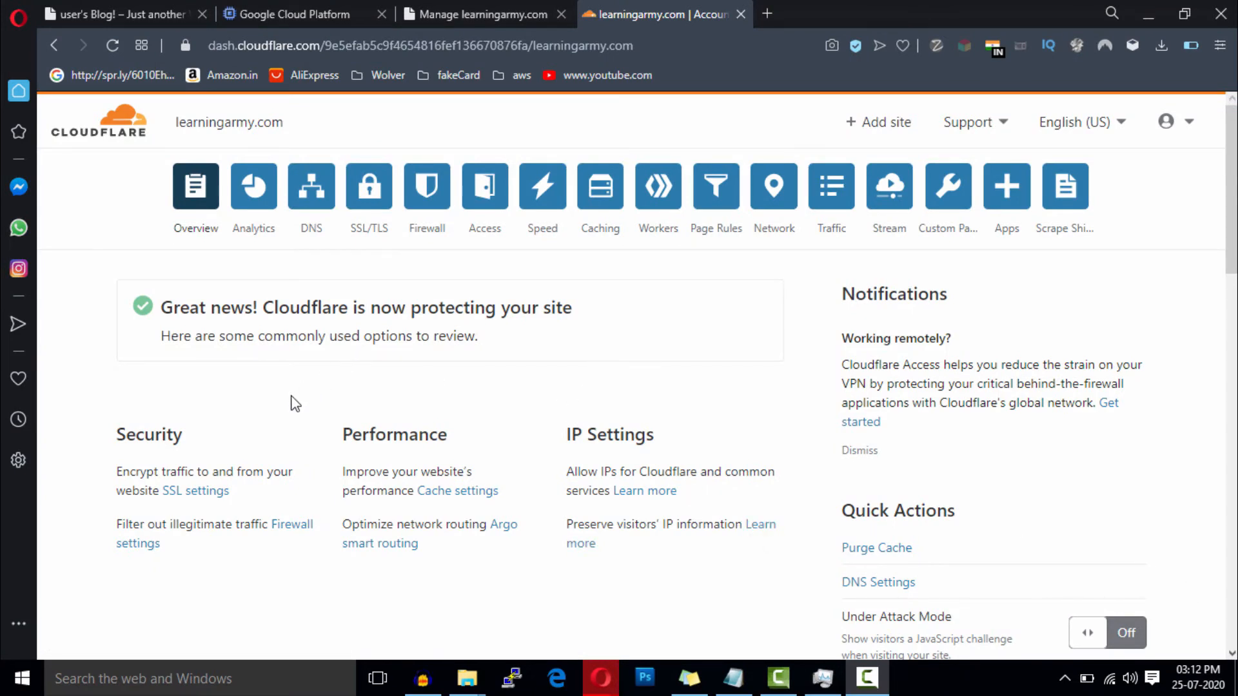
From the 'Cloudflare is now protecting your site' overview, go to learningarmy.com's SSL/TLS settings
{"action": "left_click", "coordinate": [369, 186]}
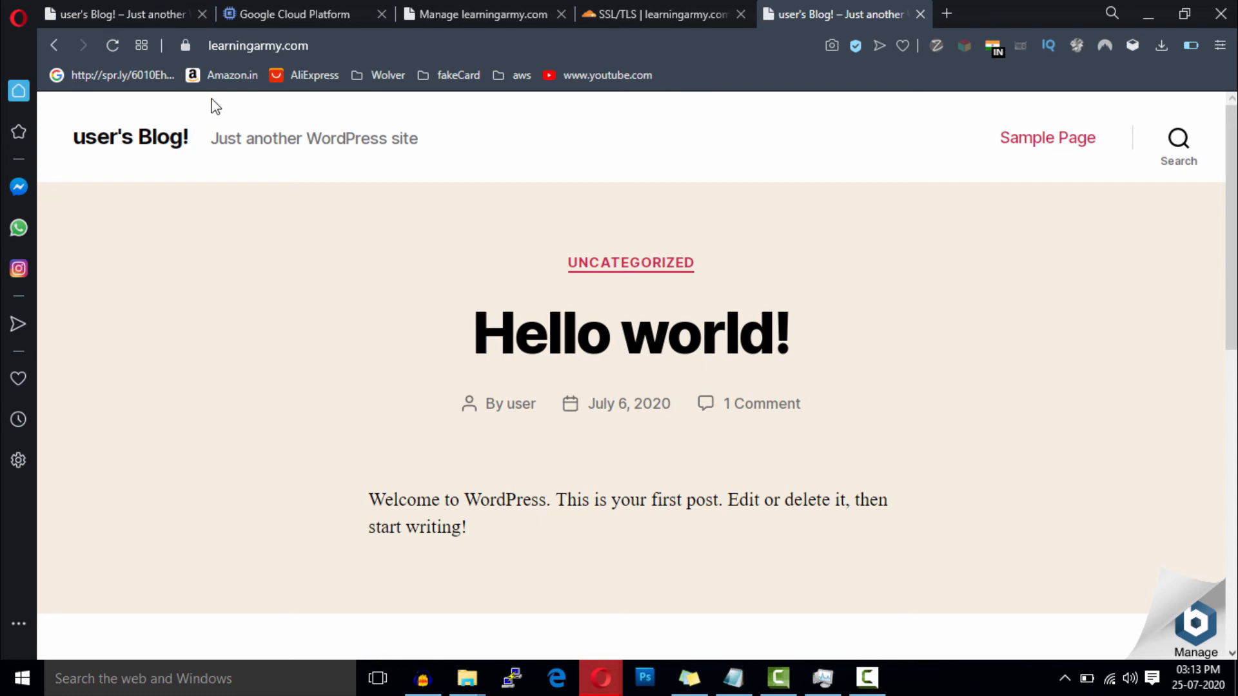
Verify learningarmy.com's secure connection and its certificate issued by Cloudflare Inc ECC CA-3
{"action": "left_click", "coordinate": [186, 45]}
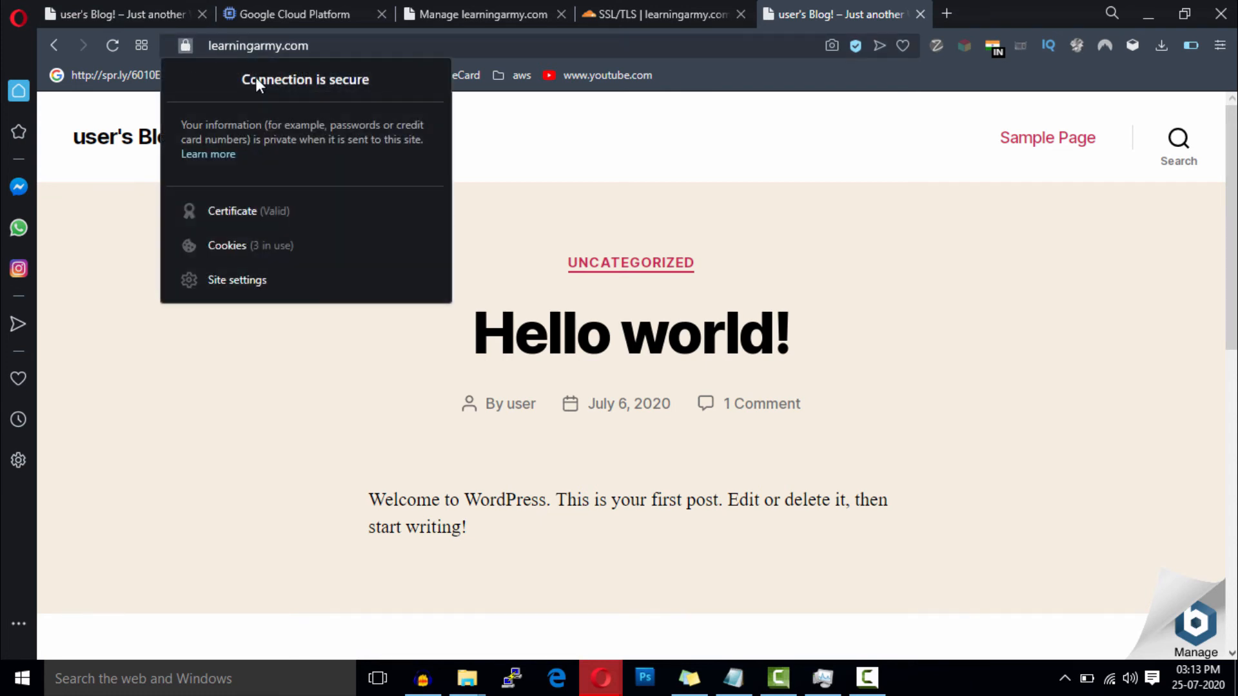
{"action": "left_click", "coordinate": [264, 217]}
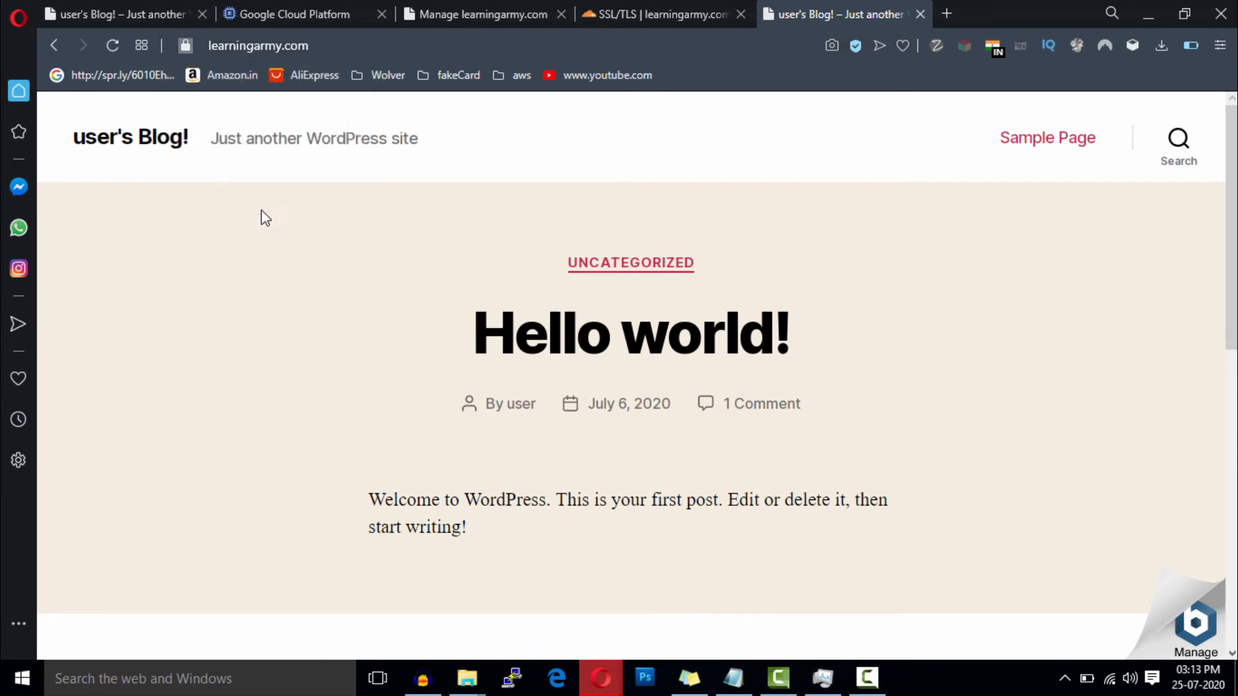
{"action": "left_click", "coordinate": [186, 47]}
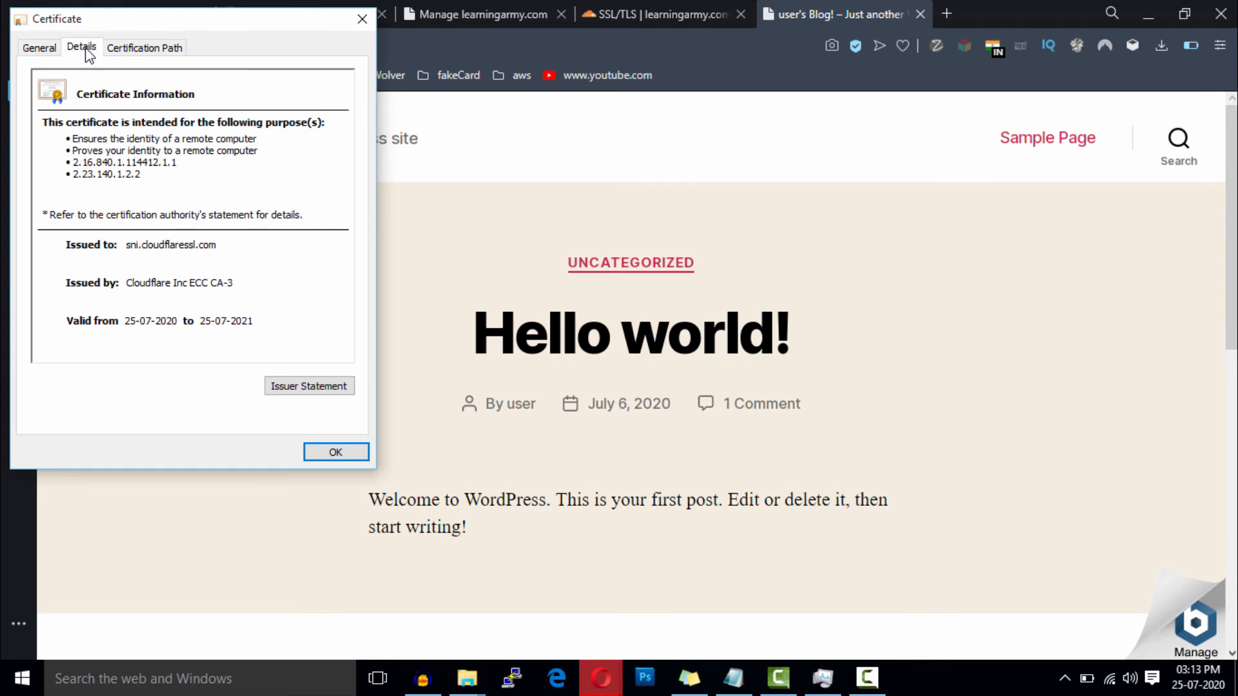
{"action": "left_click", "coordinate": [39, 47]}
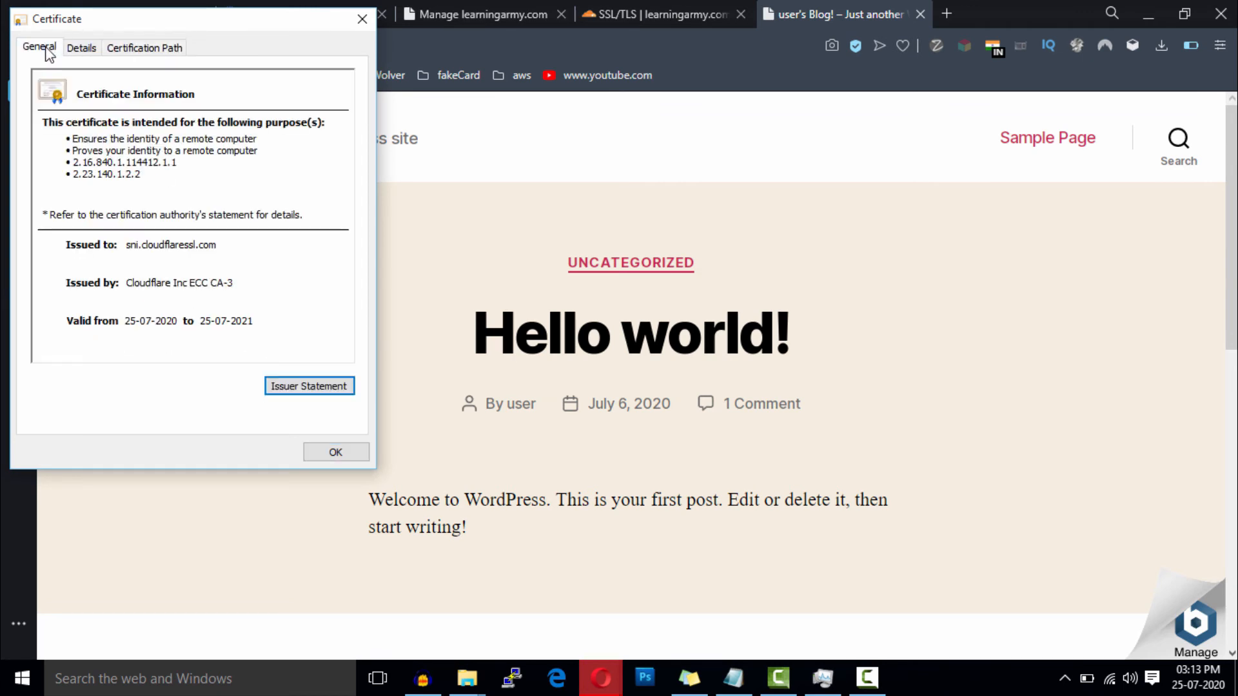
{"action": "left_click", "coordinate": [335, 453]}
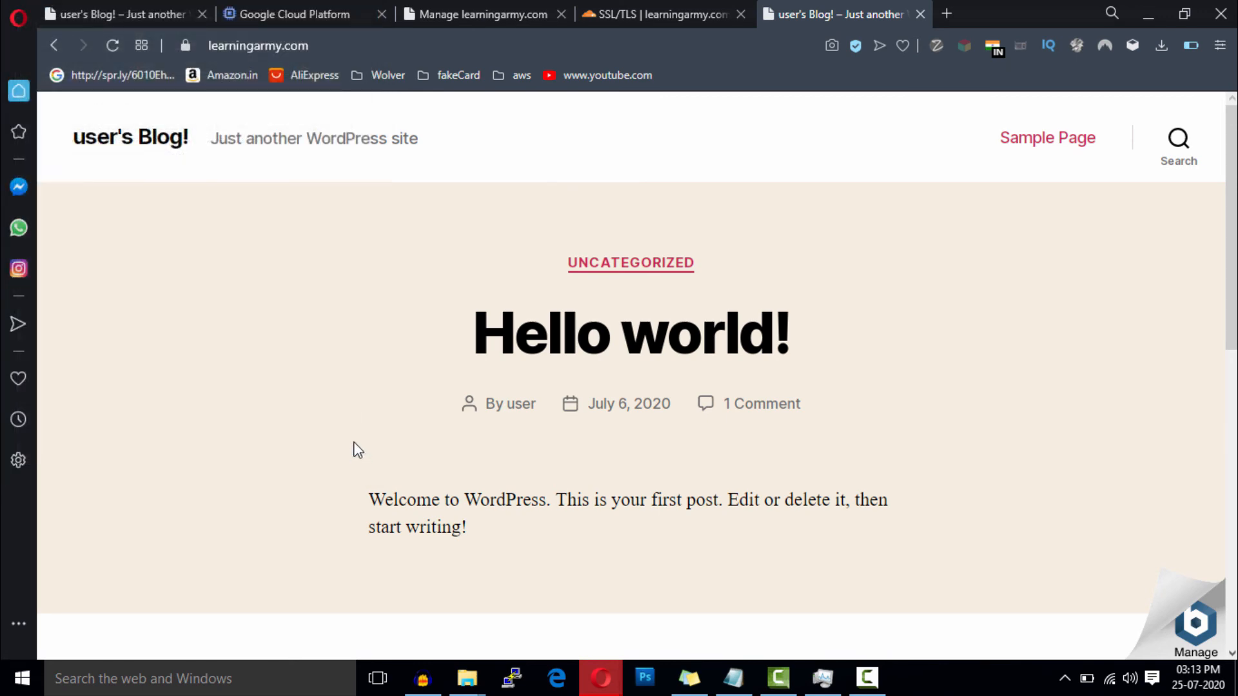
Confirm SSL/TLS mode is Full, then return to the learningarmy.com Overview showing the site protected
{"action": "left_click", "coordinate": [655, 15]}
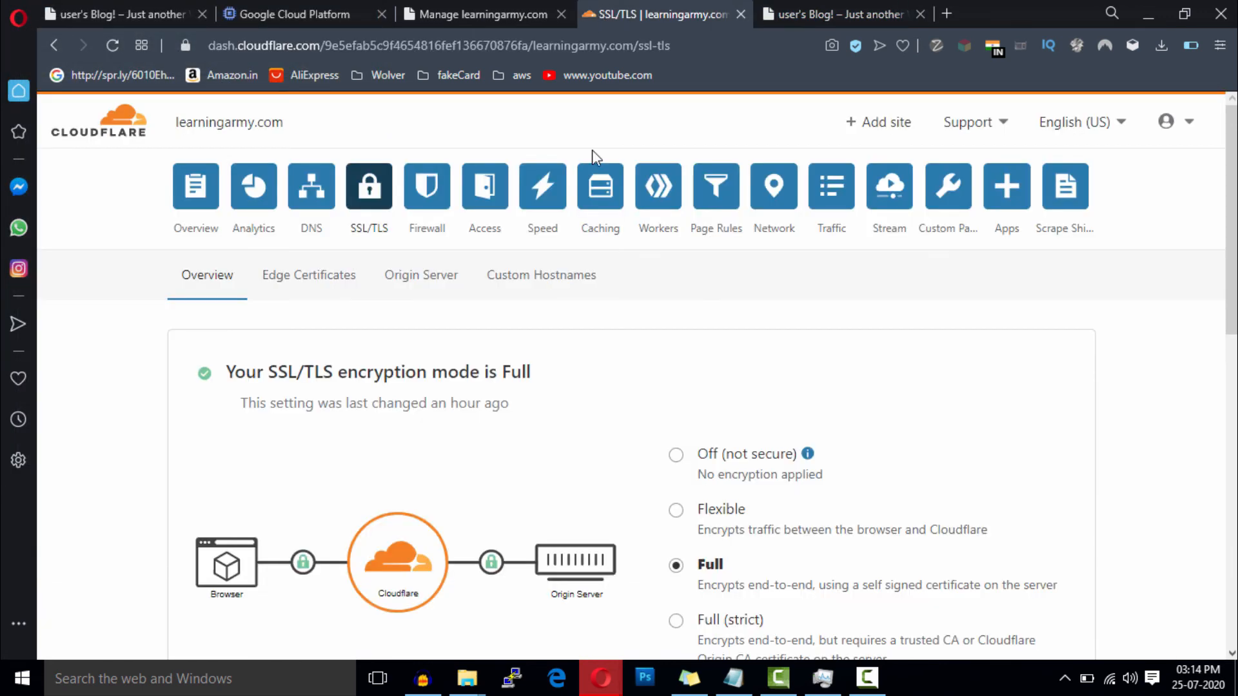
{"action": "left_click", "coordinate": [196, 187]}
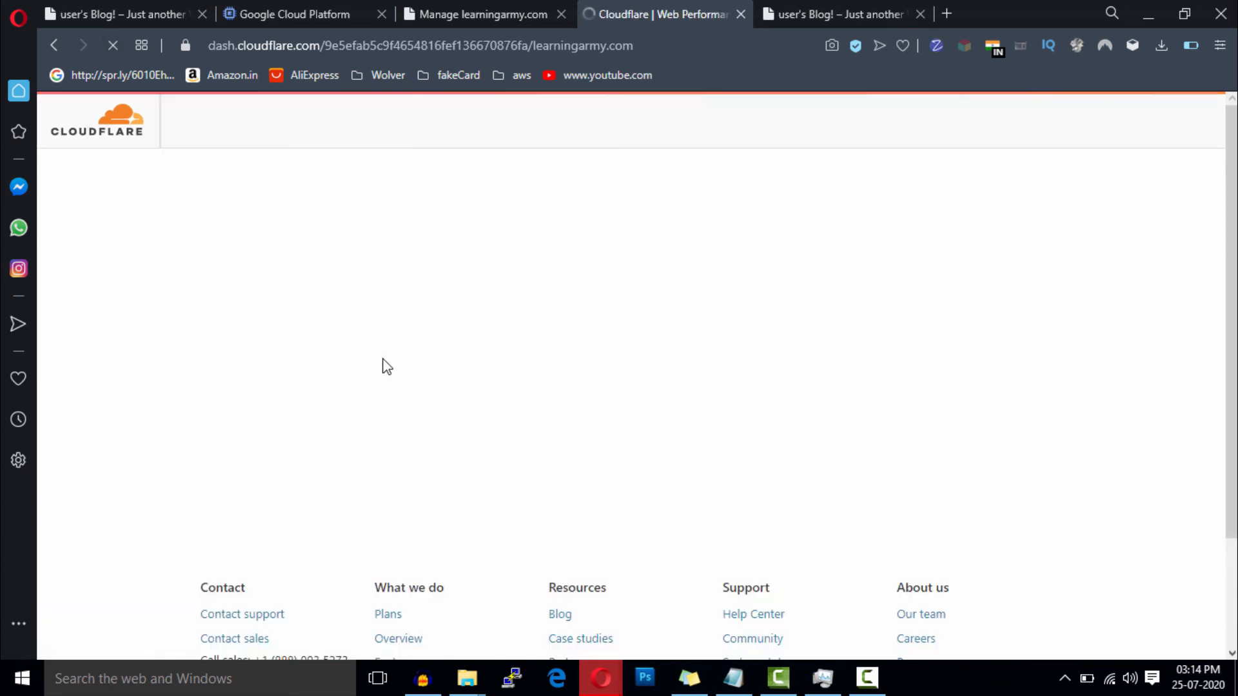
{"action": "mouse_move", "coordinate": [462, 409]}
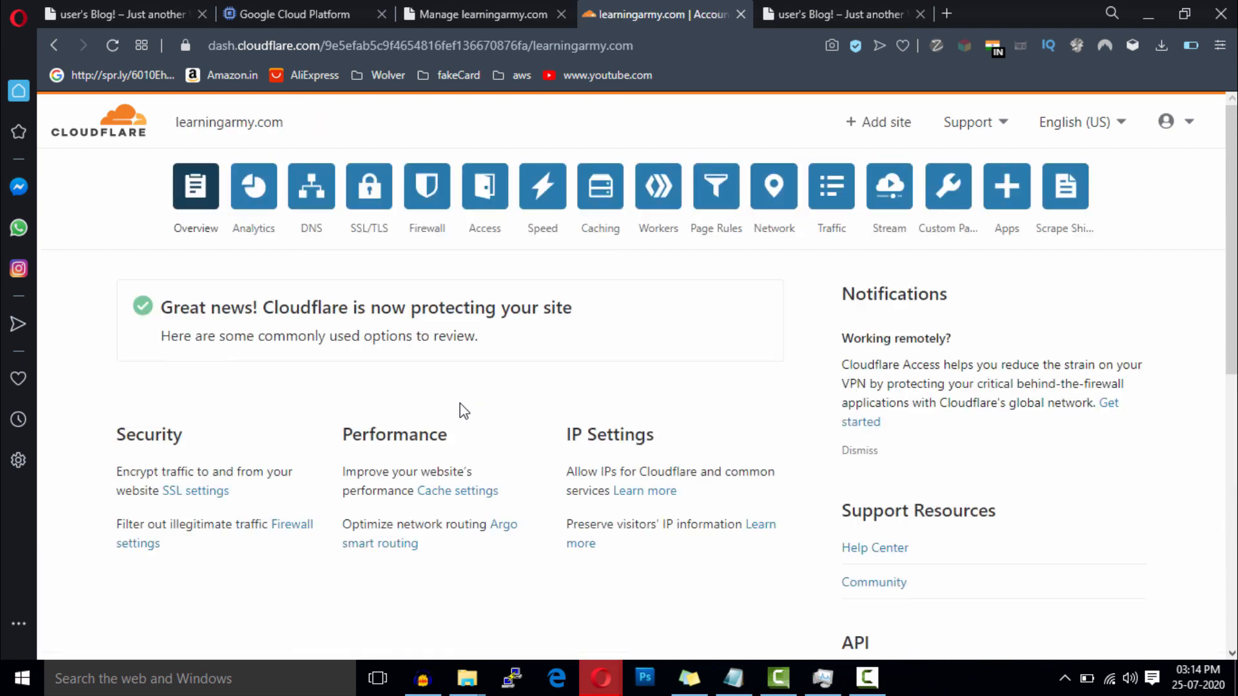
{"action": "mouse_move", "coordinate": [472, 331]}
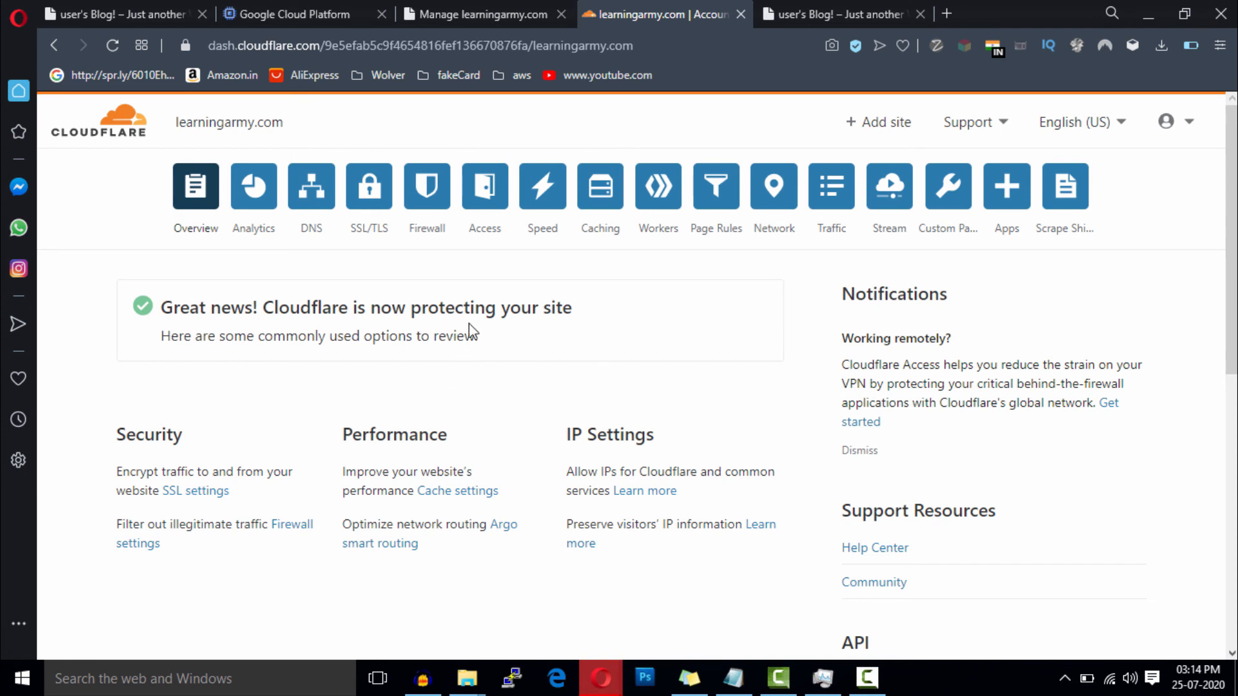
{"action": "mouse_move", "coordinate": [684, 413]}
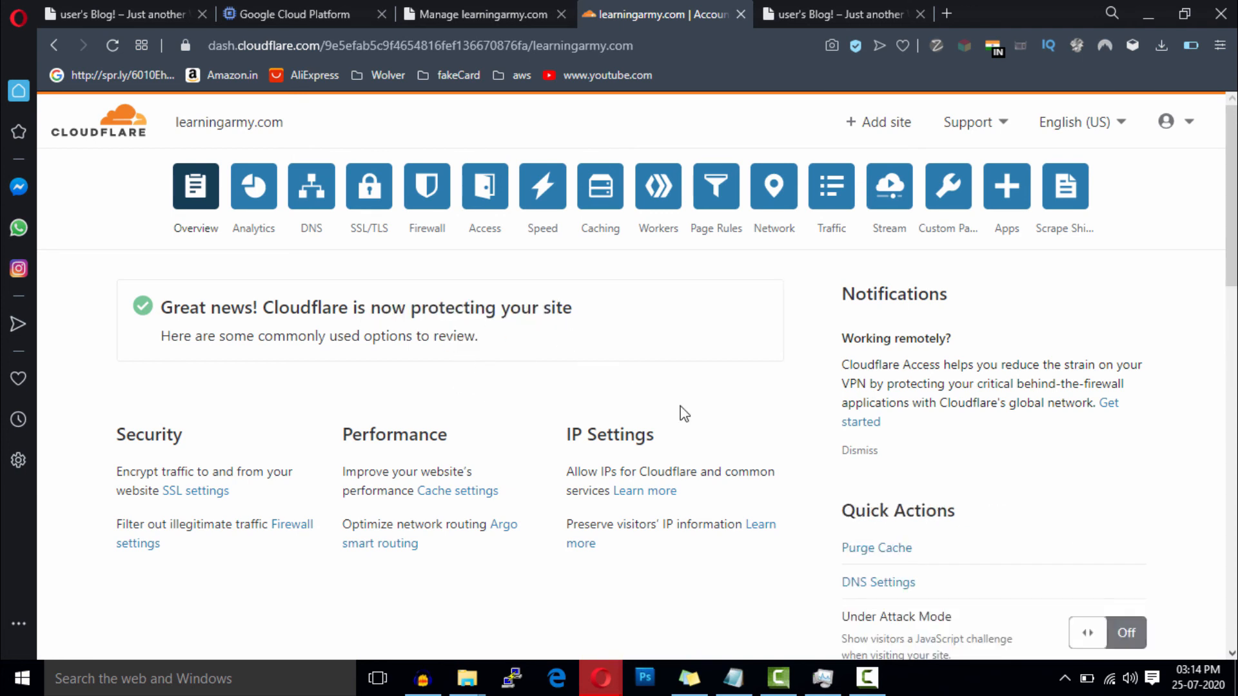
{"action": "mouse_move", "coordinate": [691, 384]}
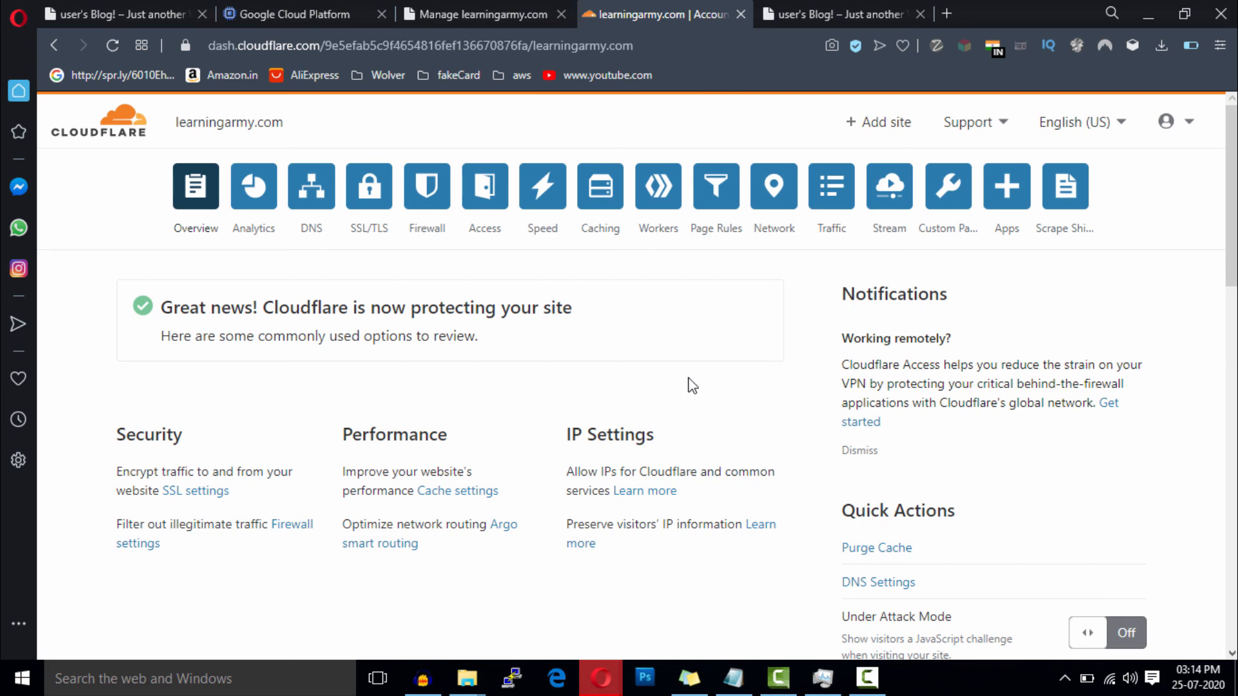